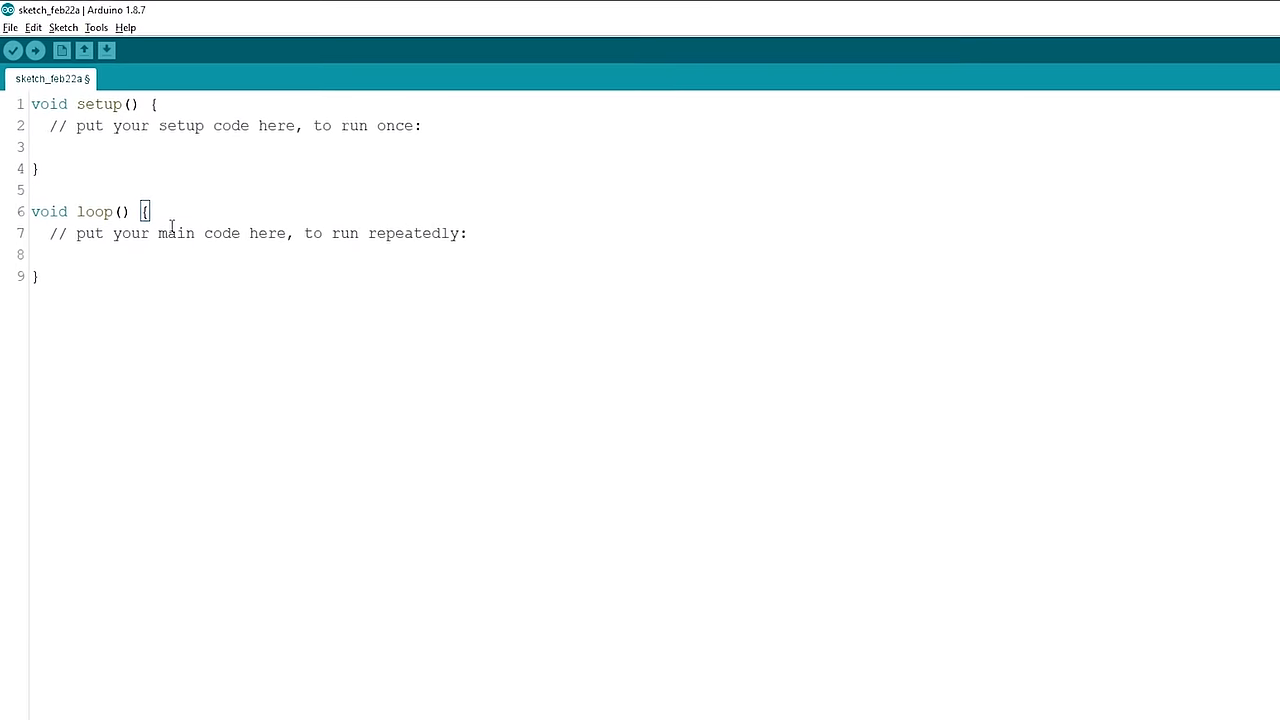
- Load the SerialToSerialBT example from the BluetoothSerial examples
left_click(10, 28)
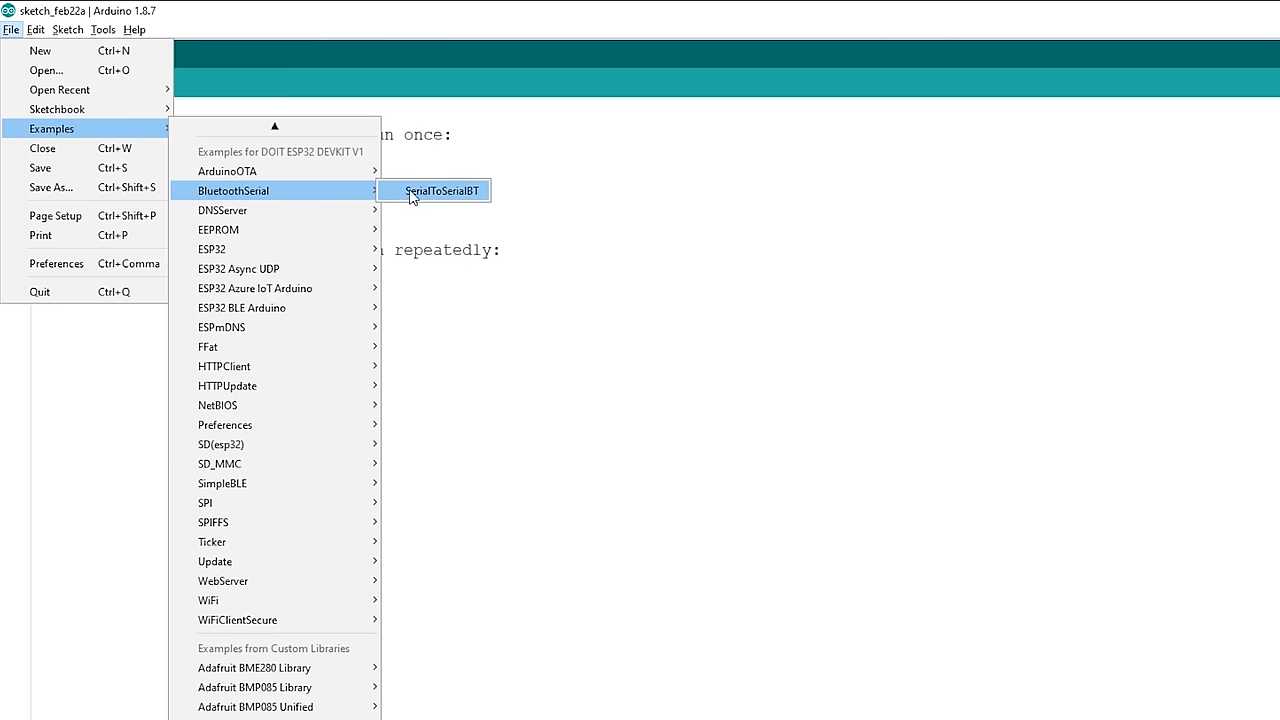
left_click(444, 192)
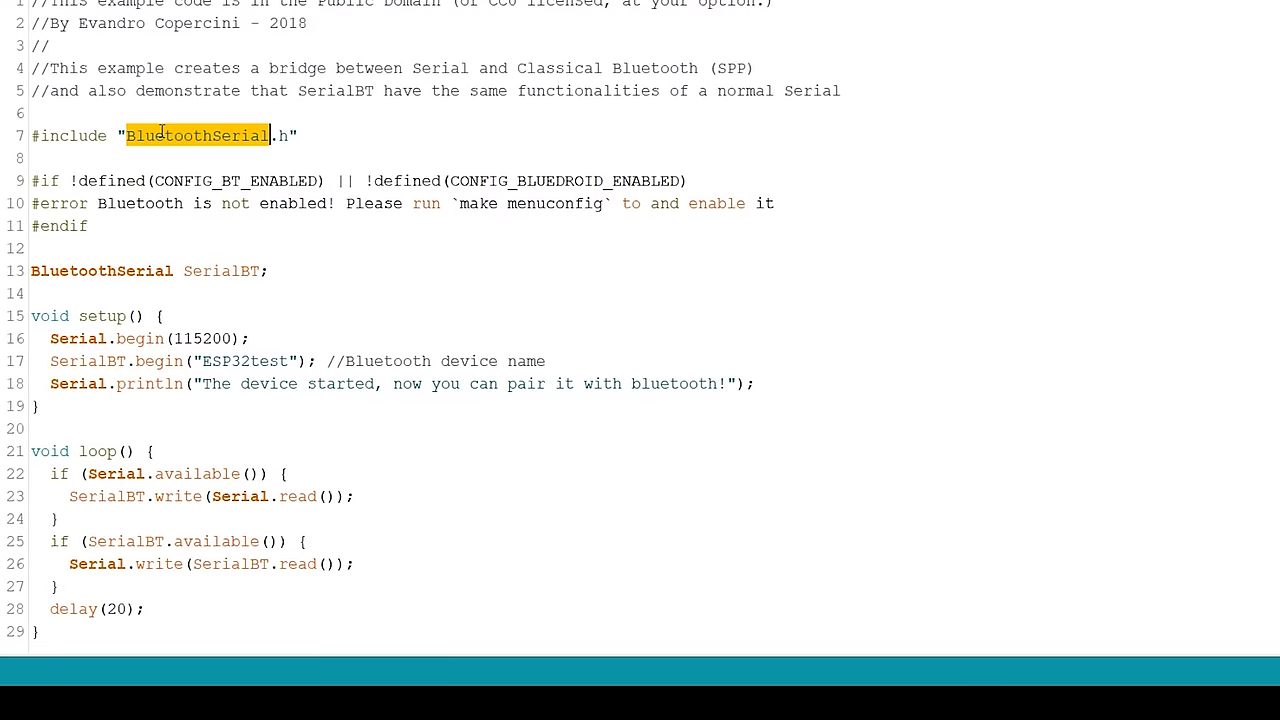
mouse_move(96, 180)
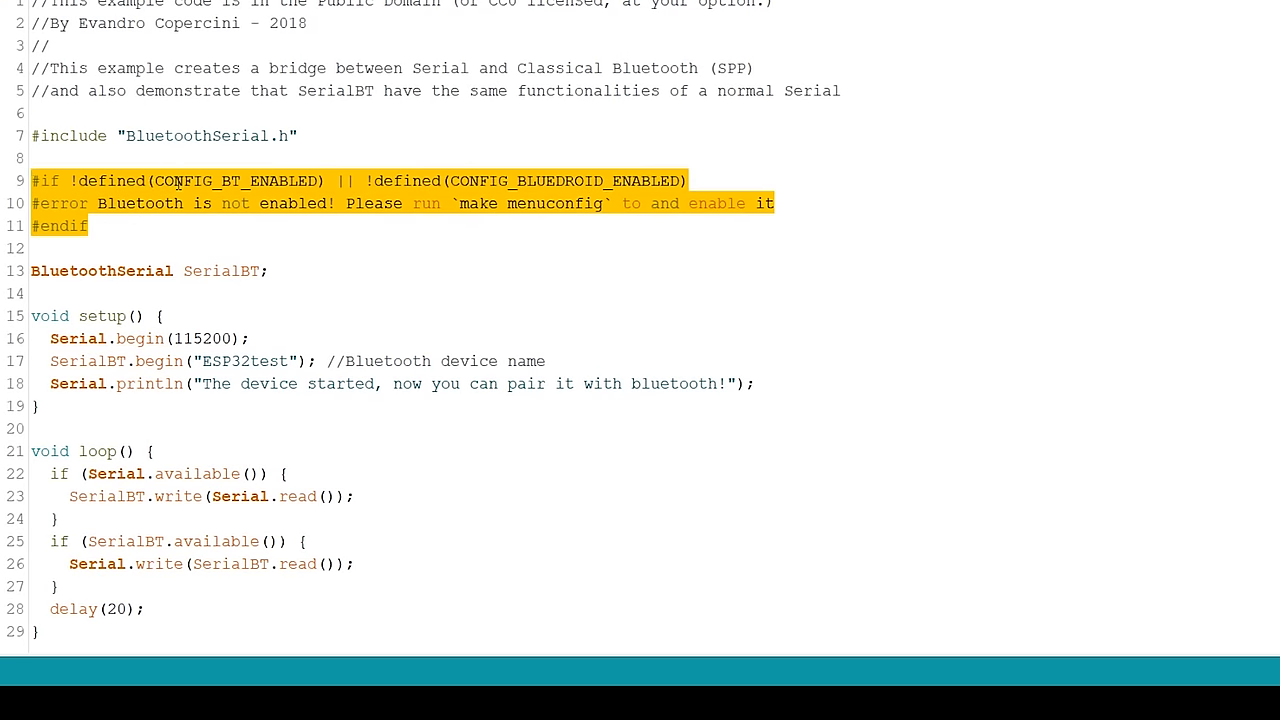
double_click(236, 180)
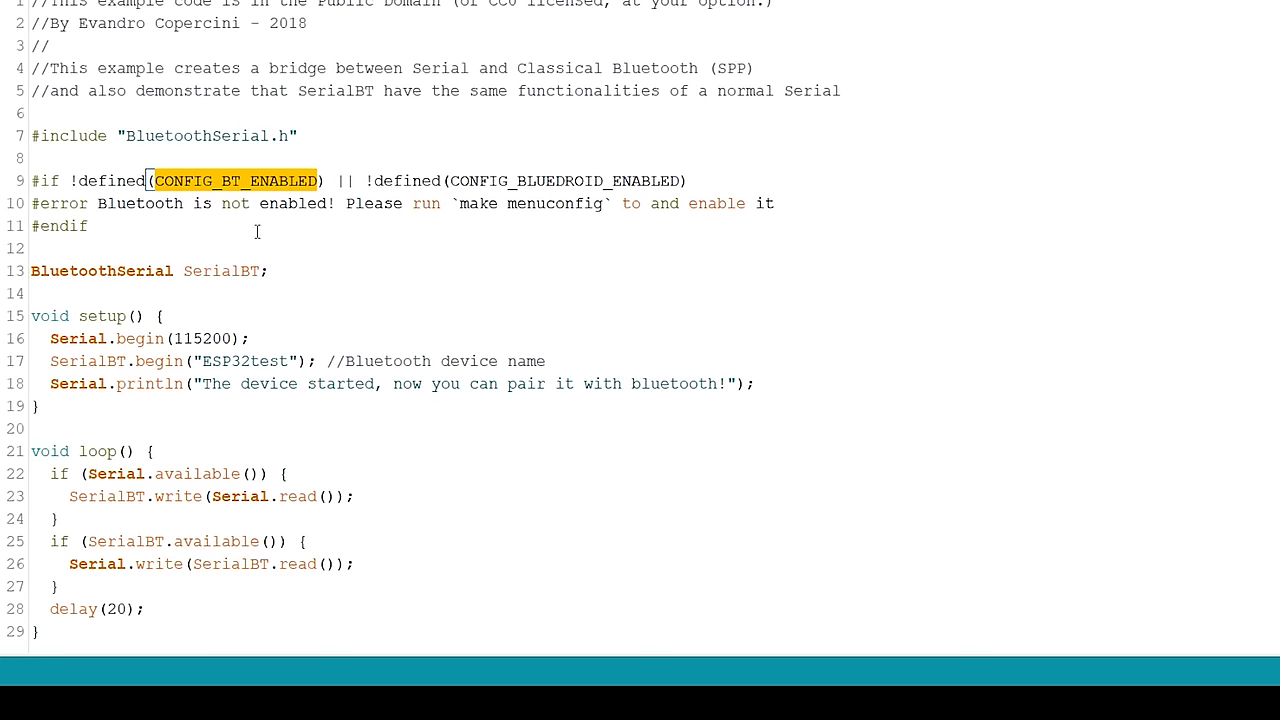
double_click(100, 272)
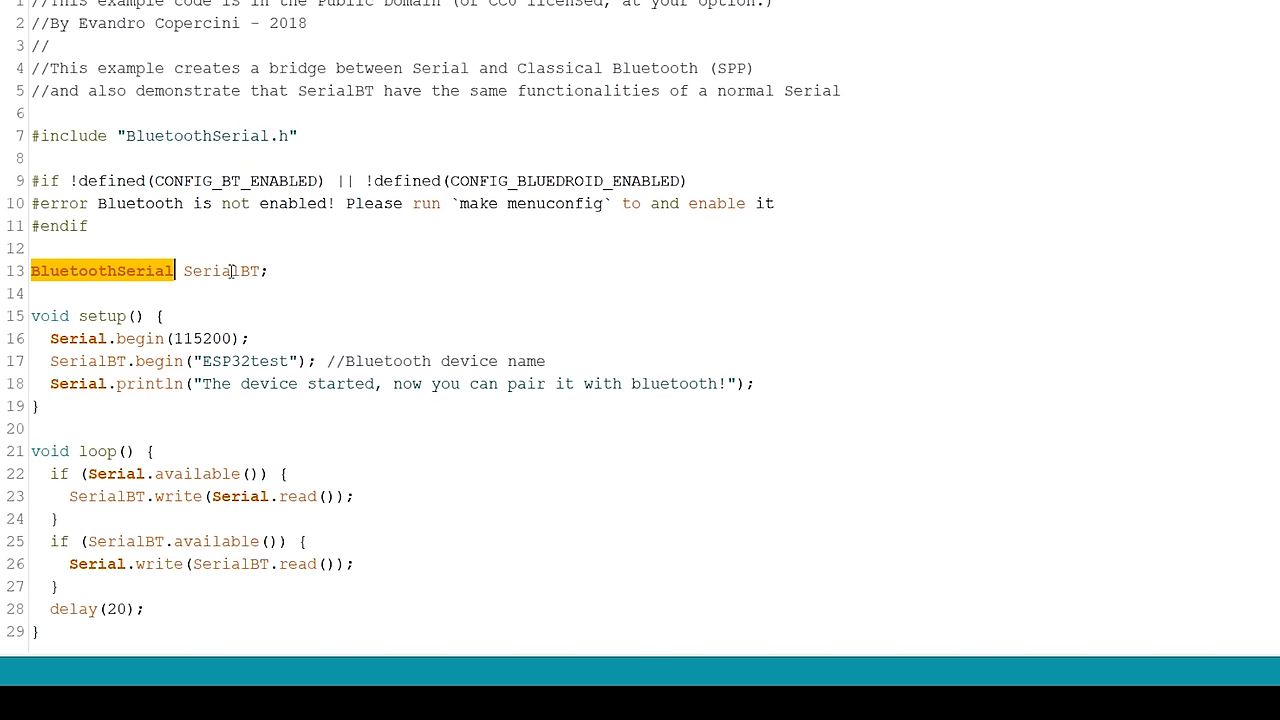
double_click(220, 272)
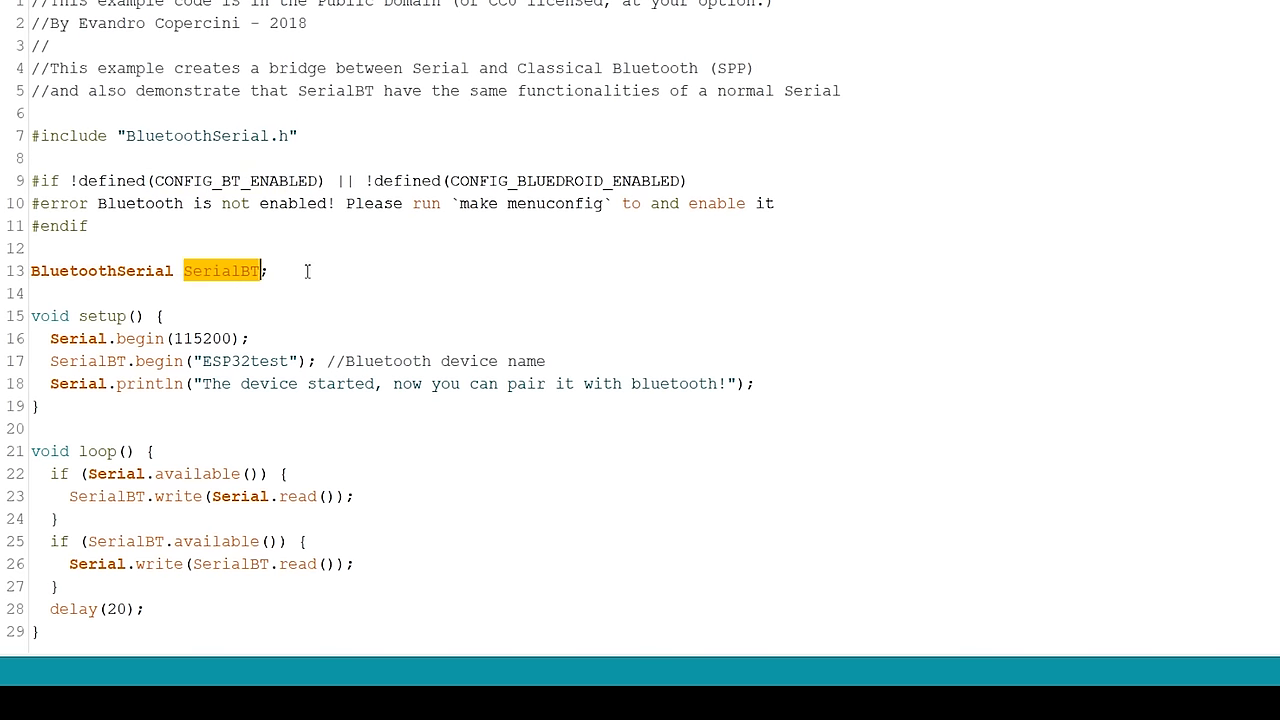
double_click(100, 316)
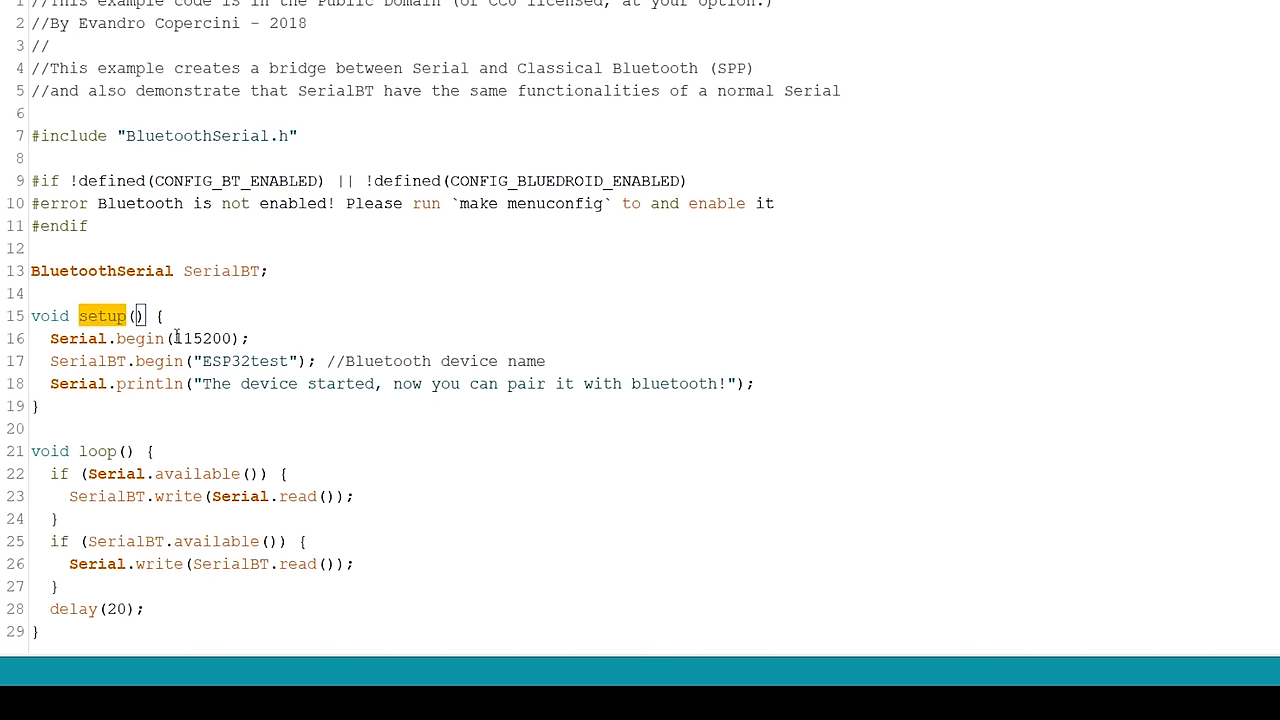
double_click(200, 338)
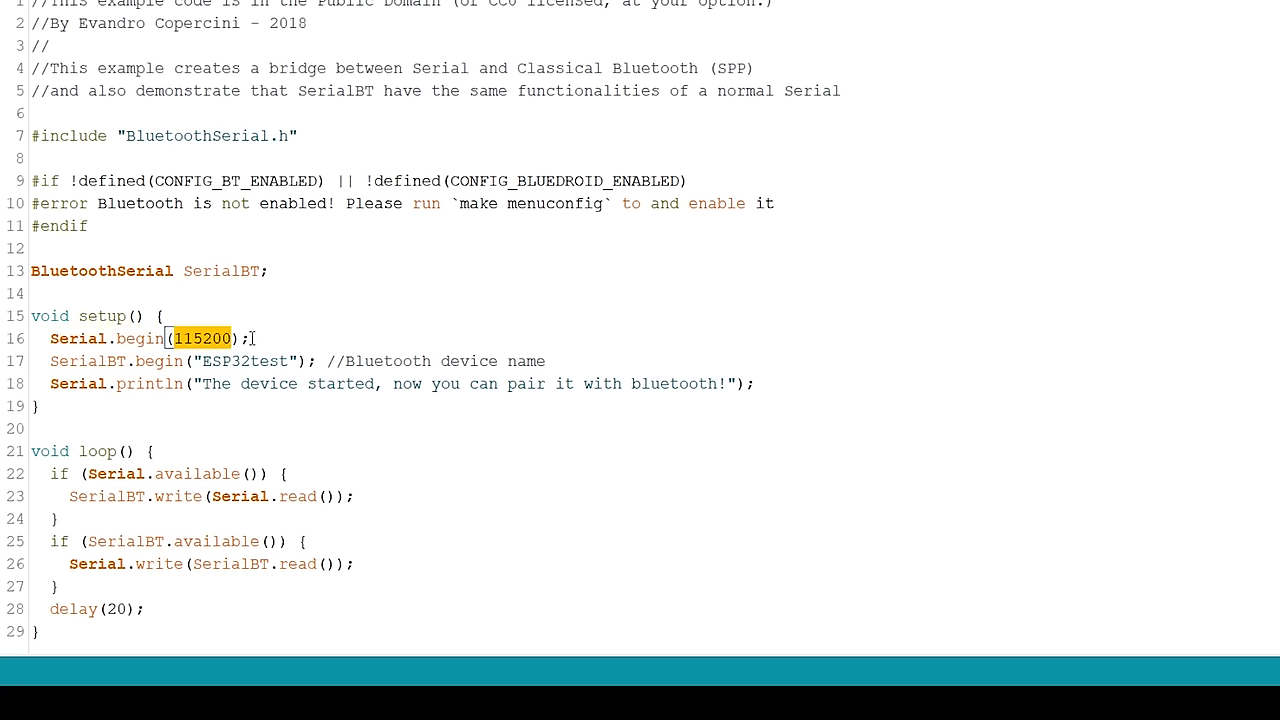
mouse_move(126, 364)
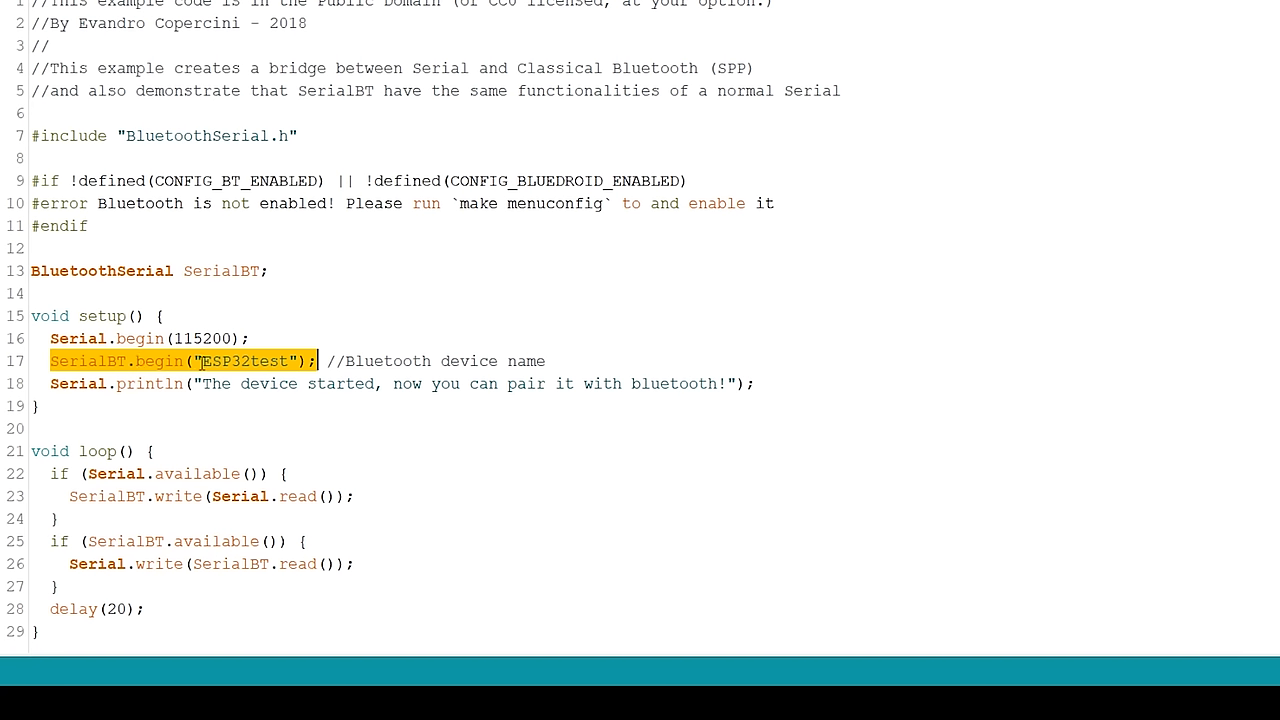
double_click(244, 360)
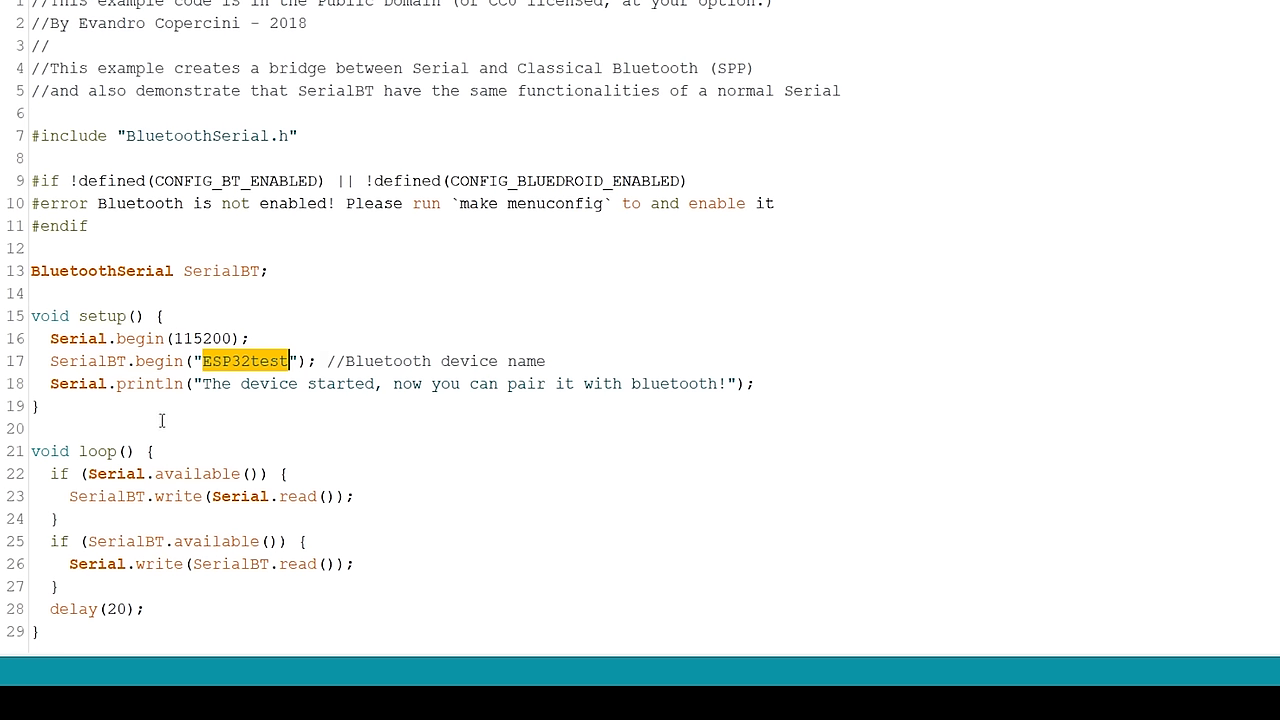
double_click(96, 452)
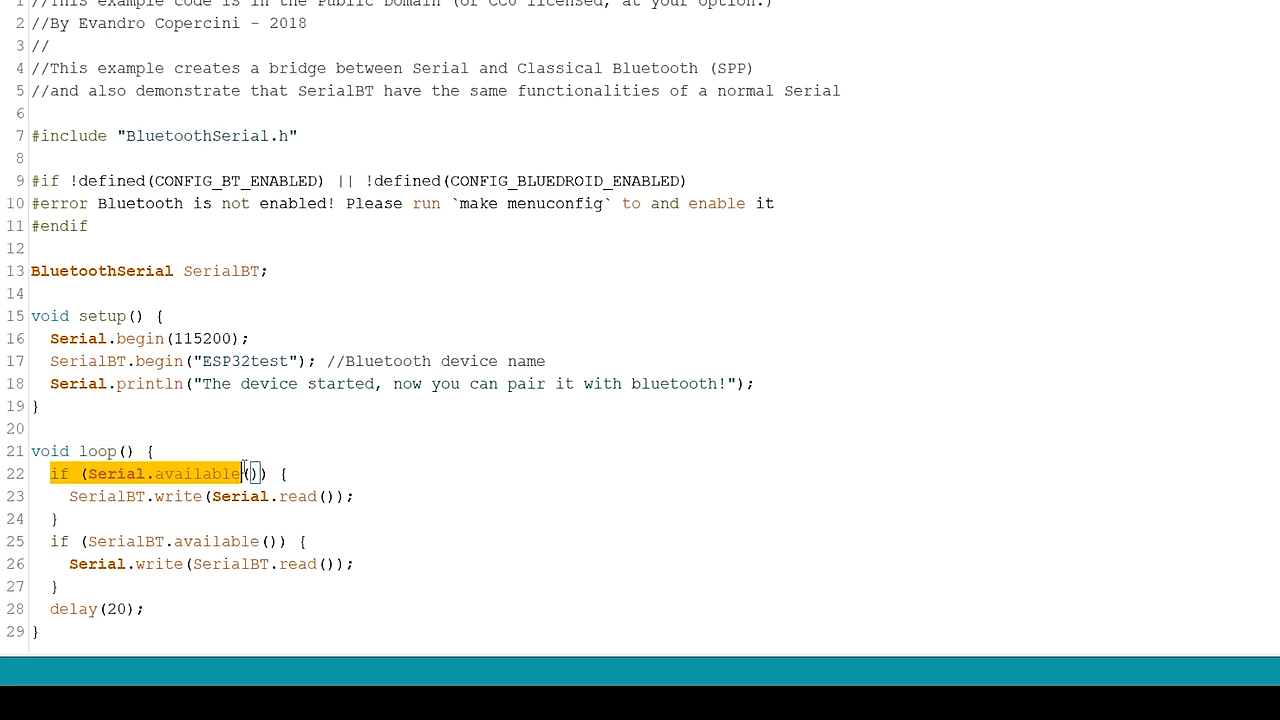
left_click(104, 472)
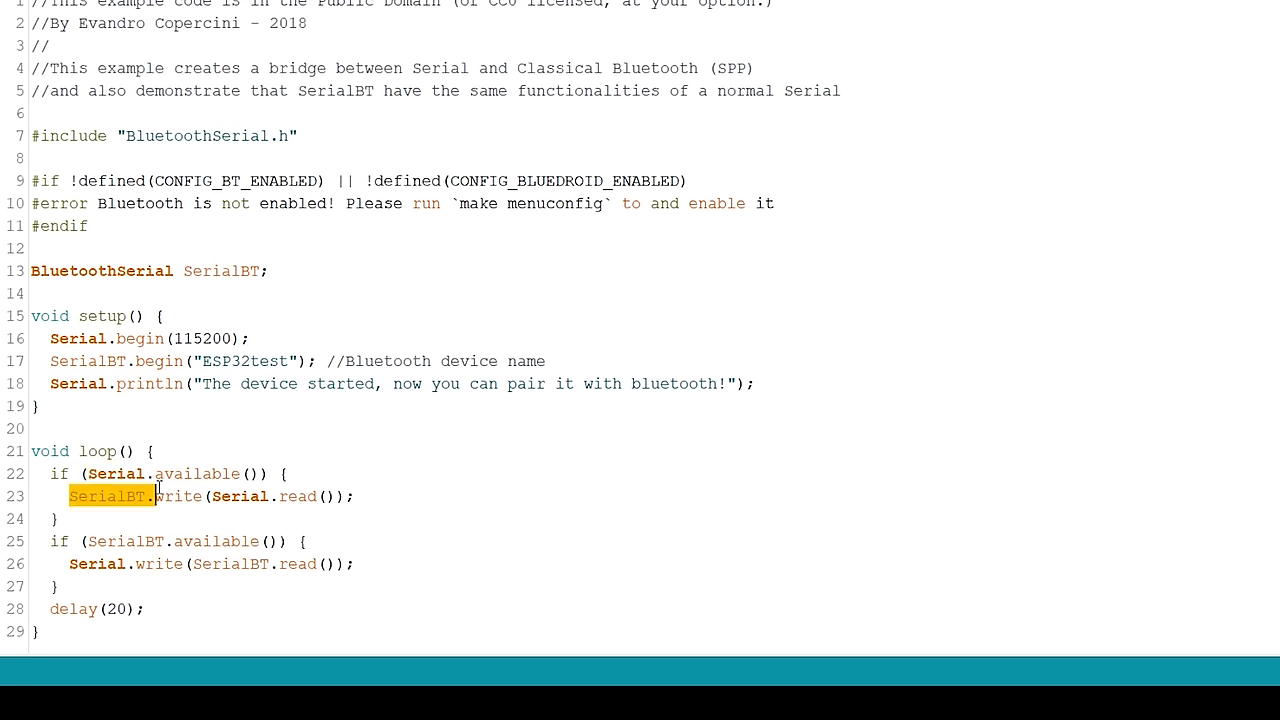
left_click_drag(150, 496, 356, 496)
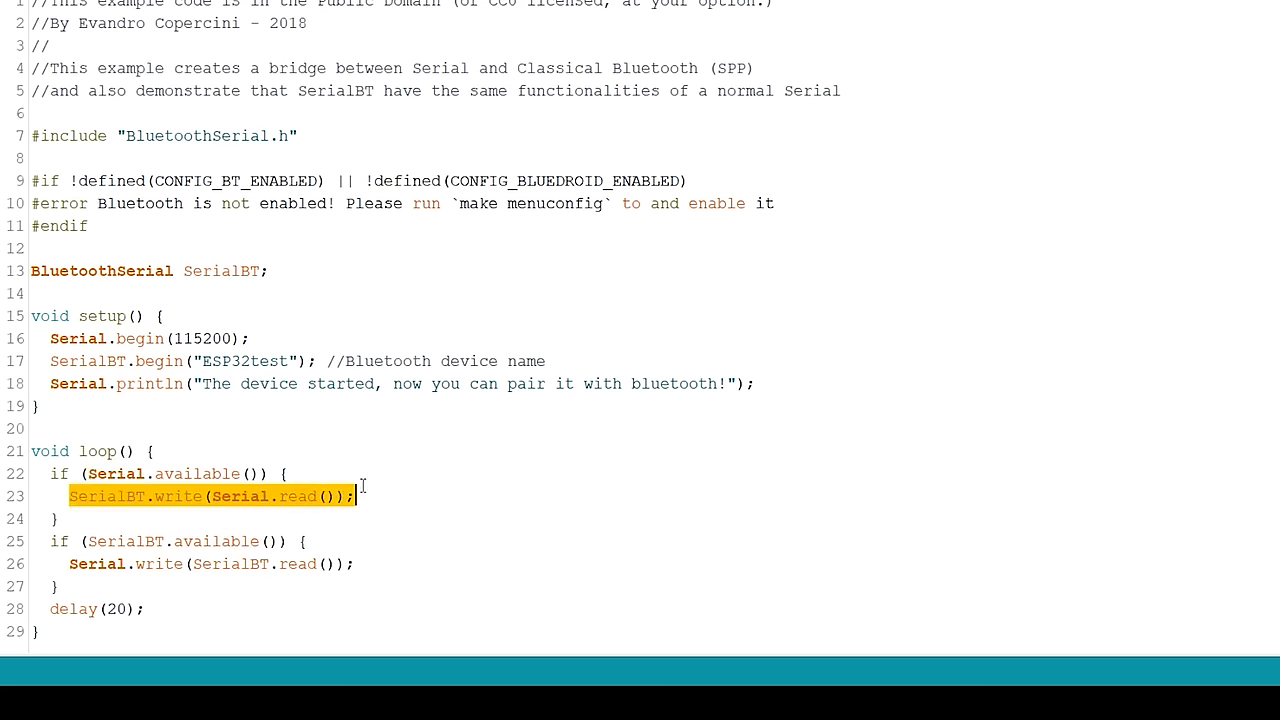
left_click(110, 496)
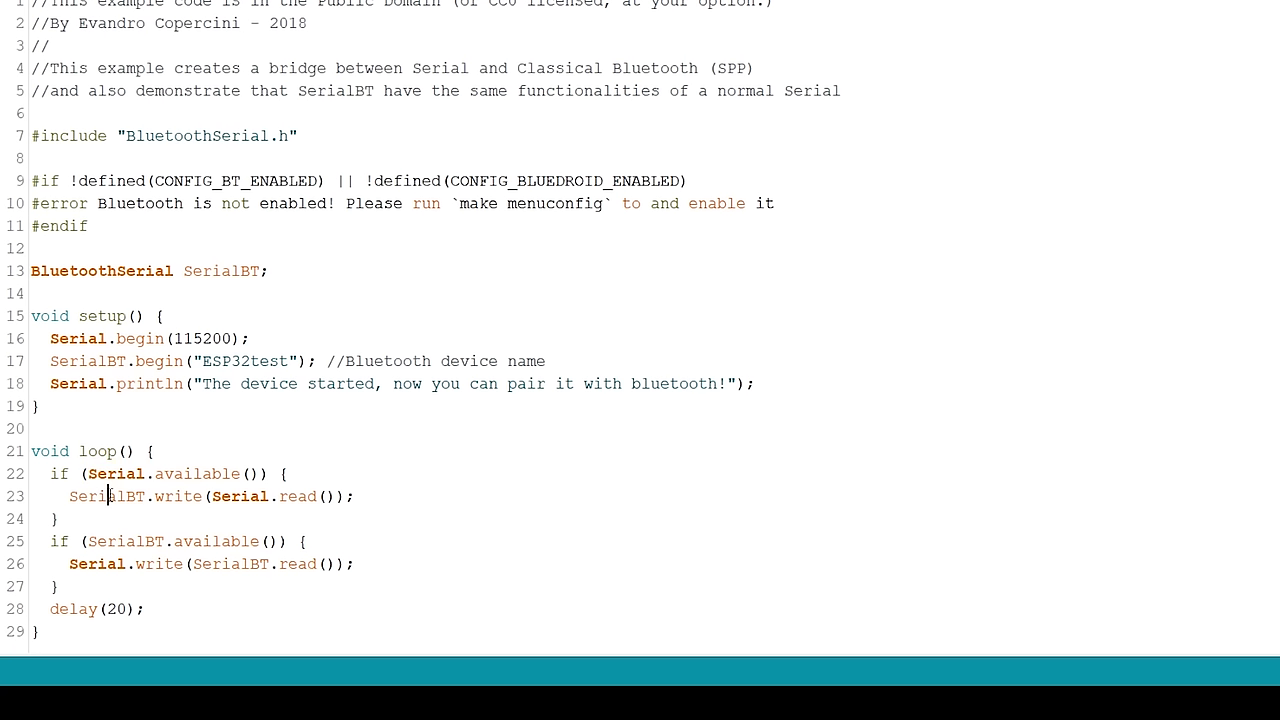
double_click(176, 496)
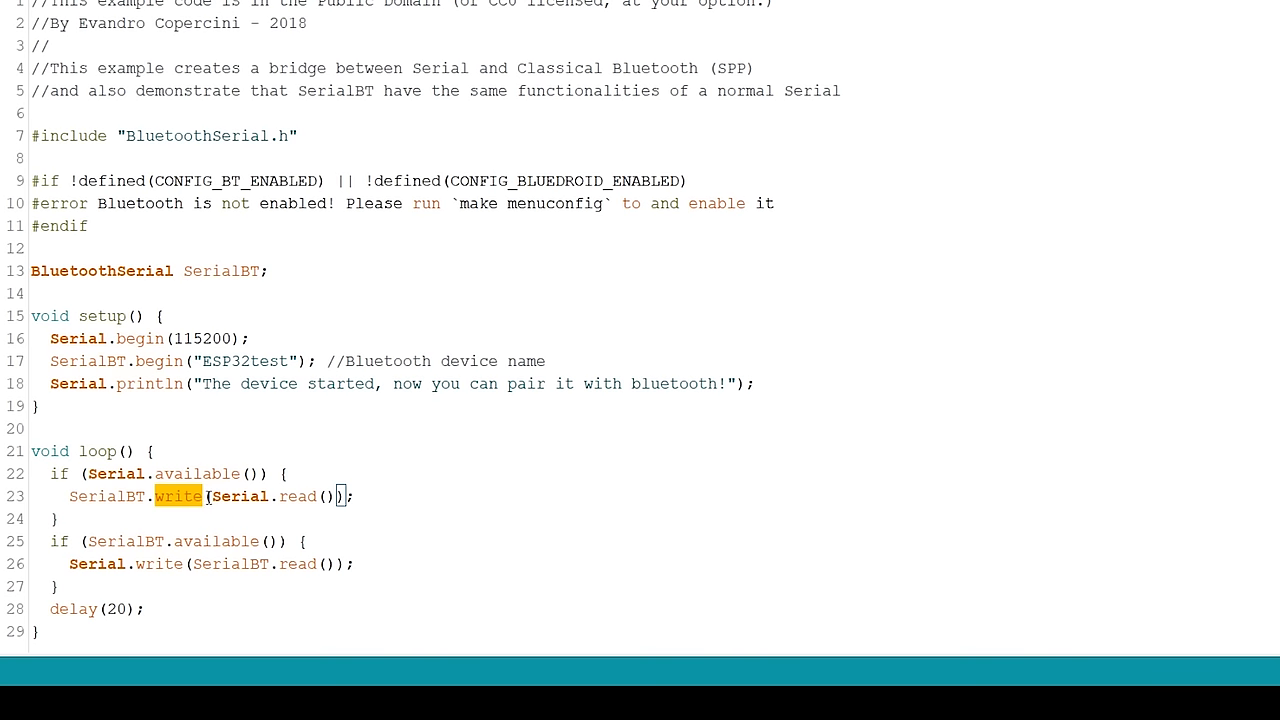
double_click(108, 496)
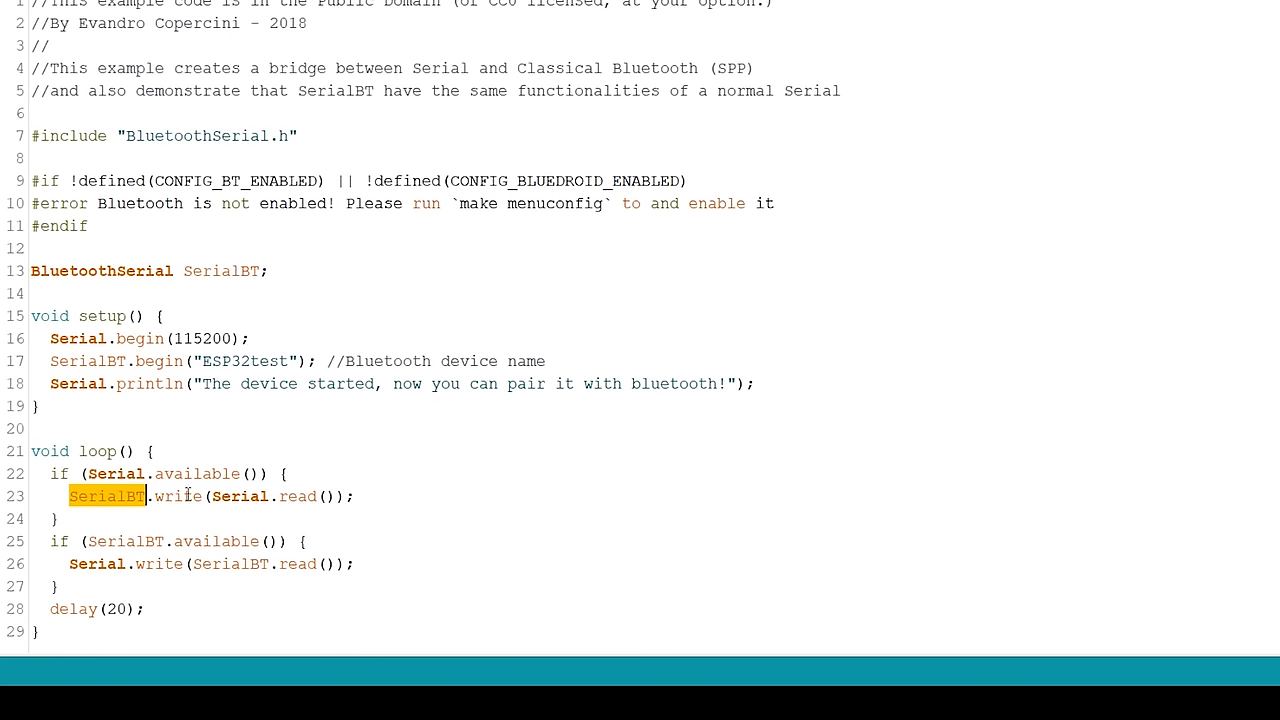
double_click(300, 496)
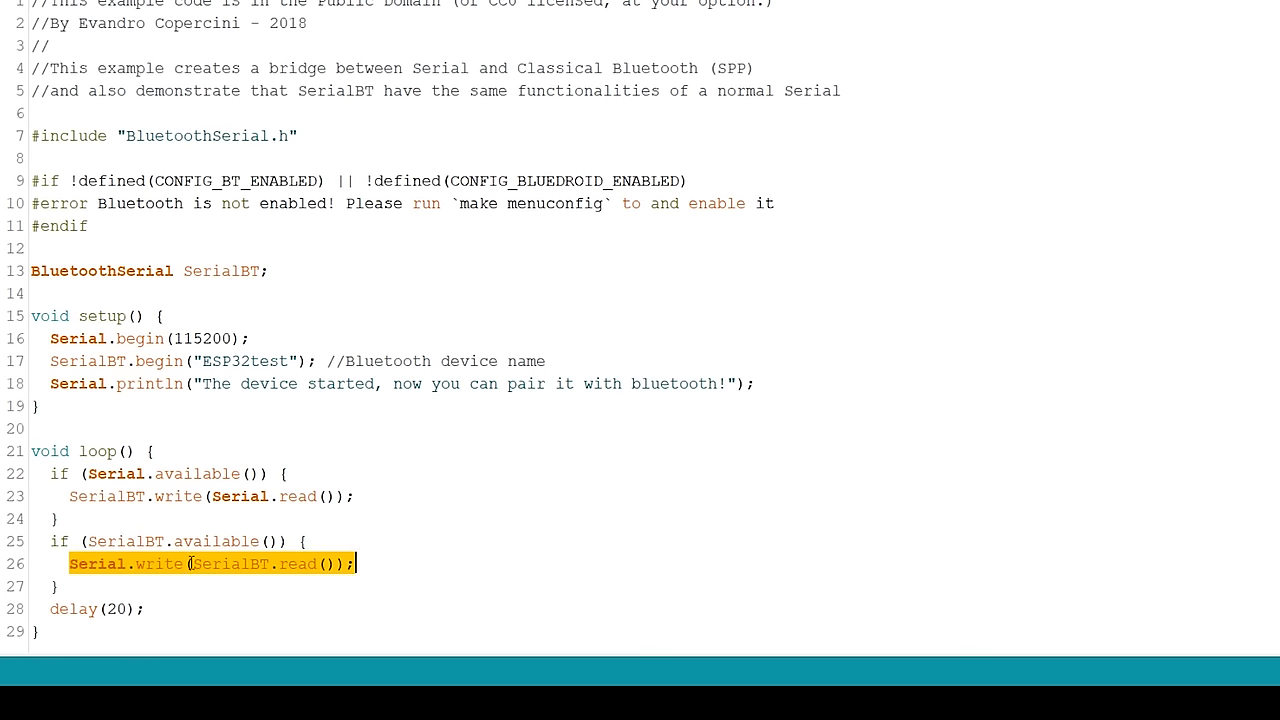
mouse_move(192, 584)
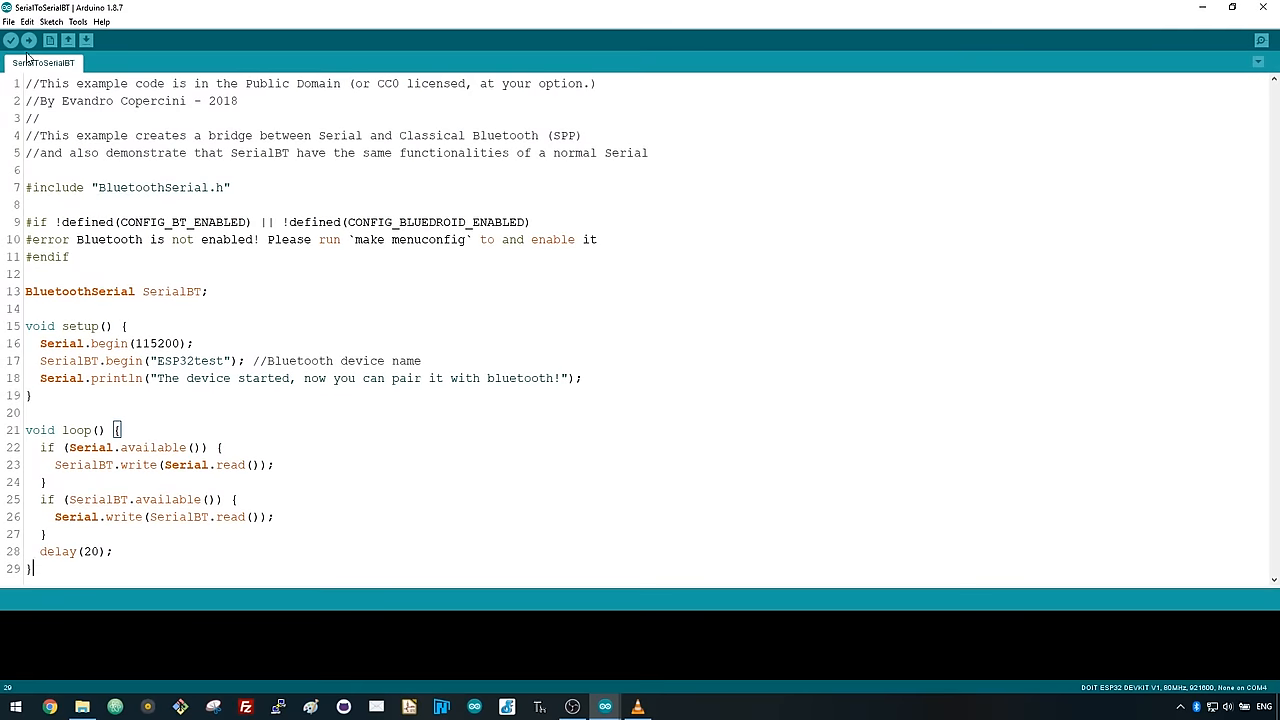
- Select the ESP32 board's COM port under Tools > Port
left_click(78, 20)
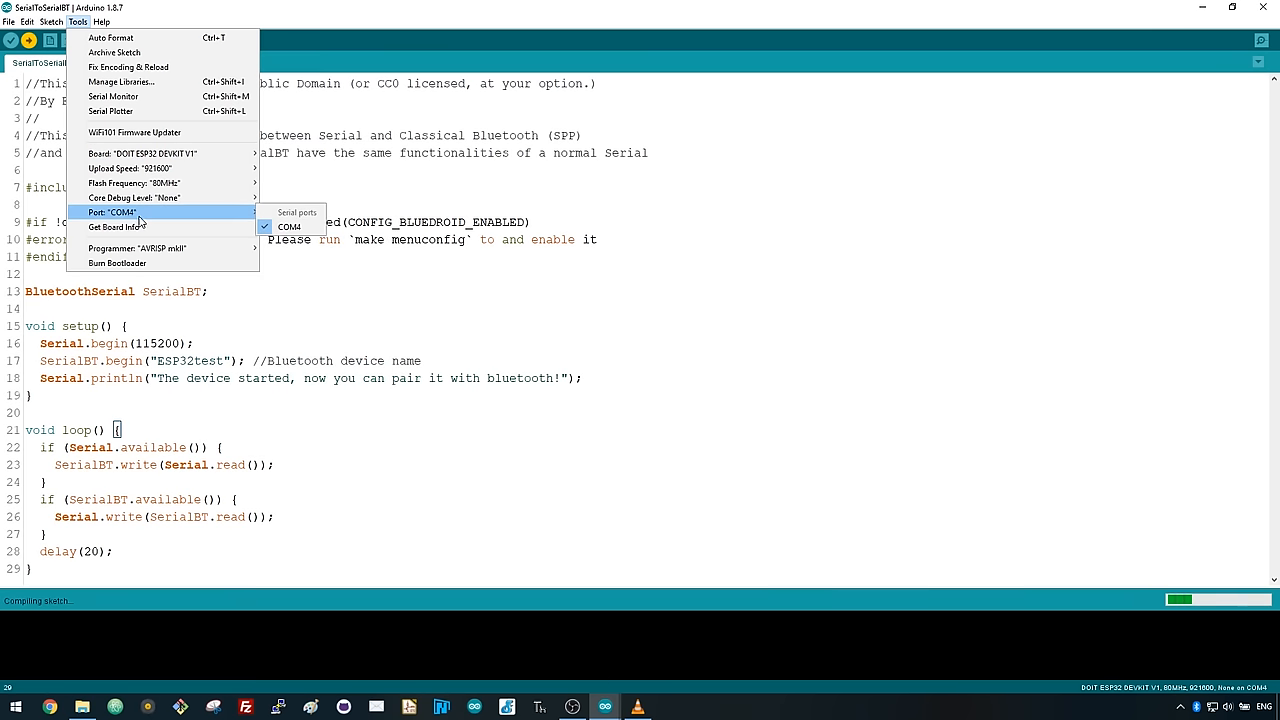
left_click(288, 228)
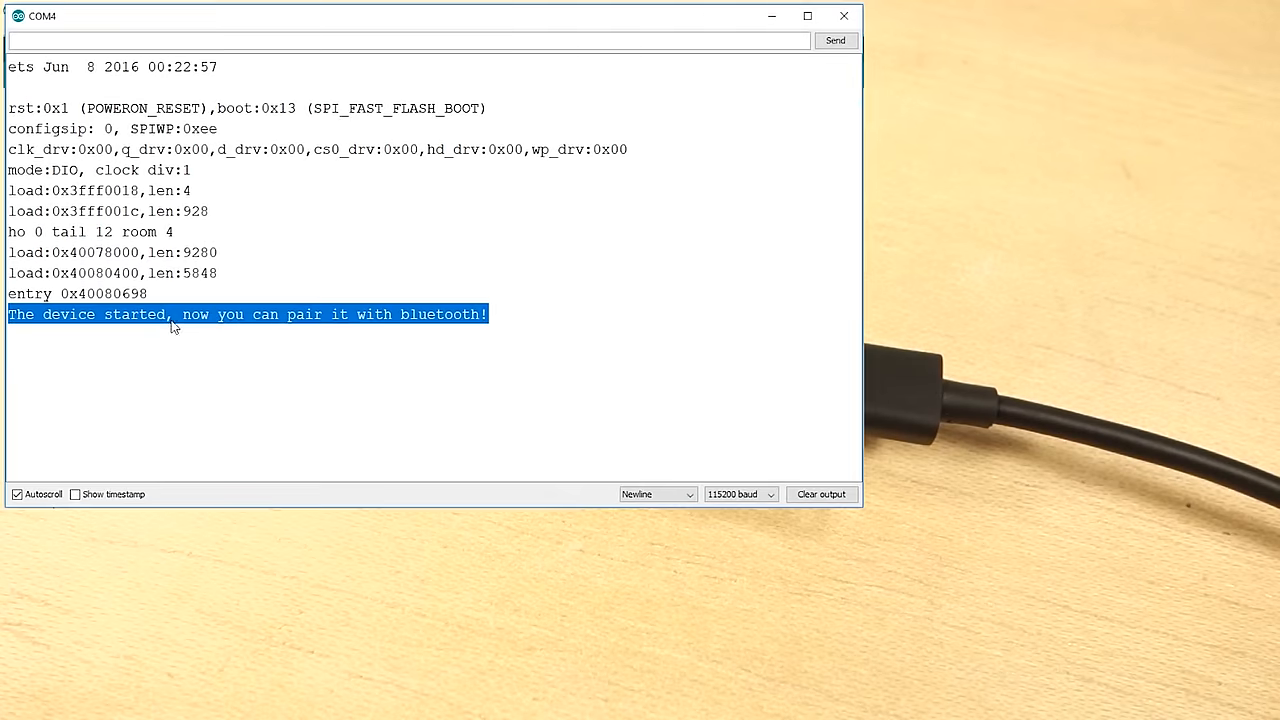
mouse_move(516, 324)
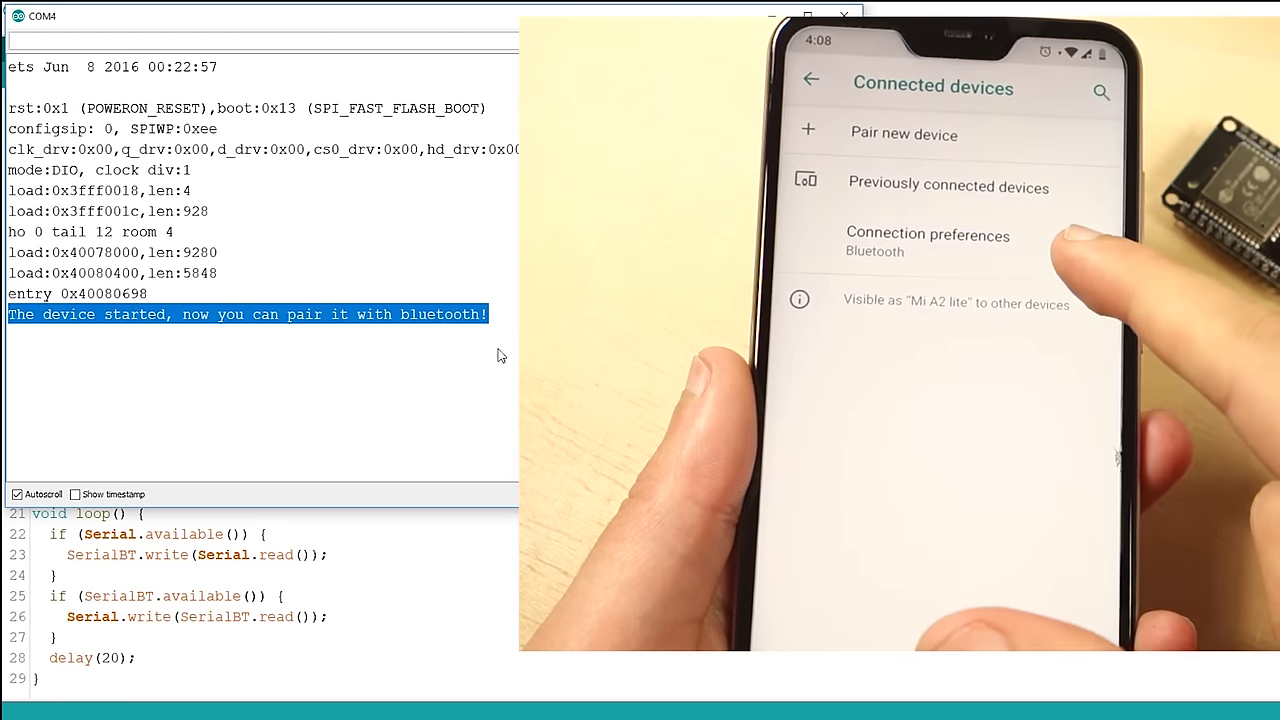
- Connect the phone to the ESP32test device over Bluetooth Classic
left_click(904, 134)
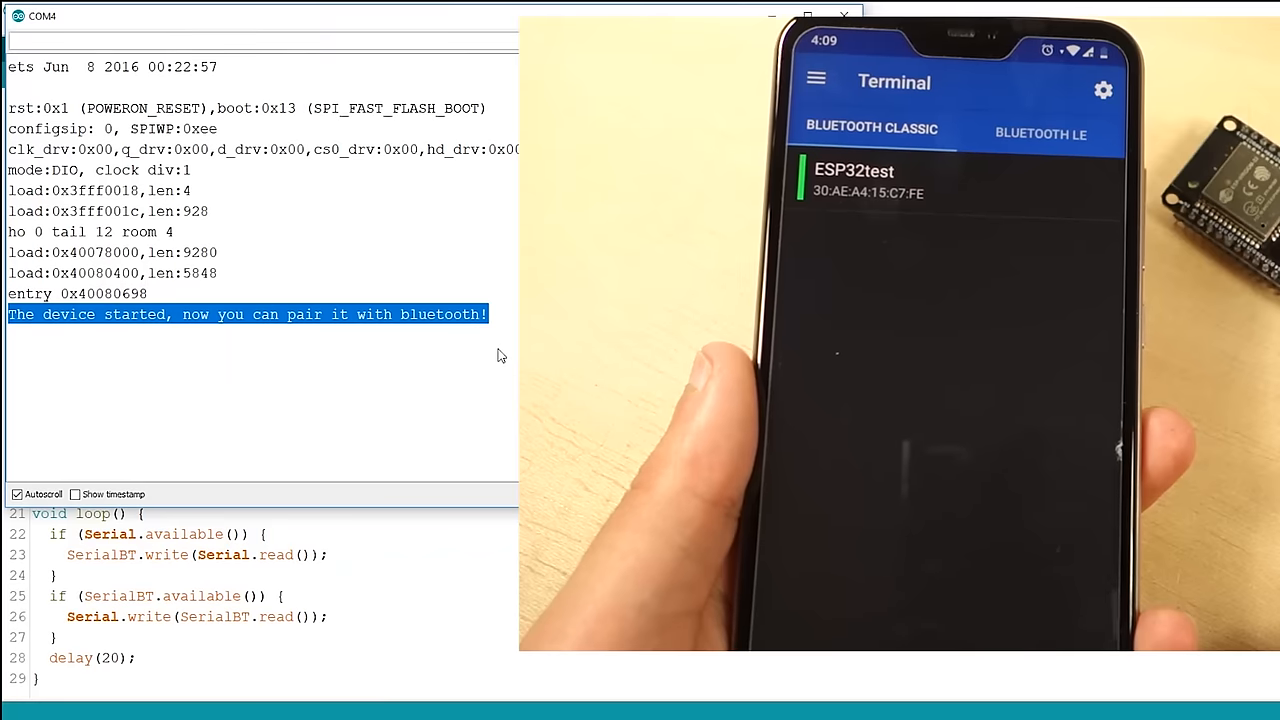
left_click(852, 180)
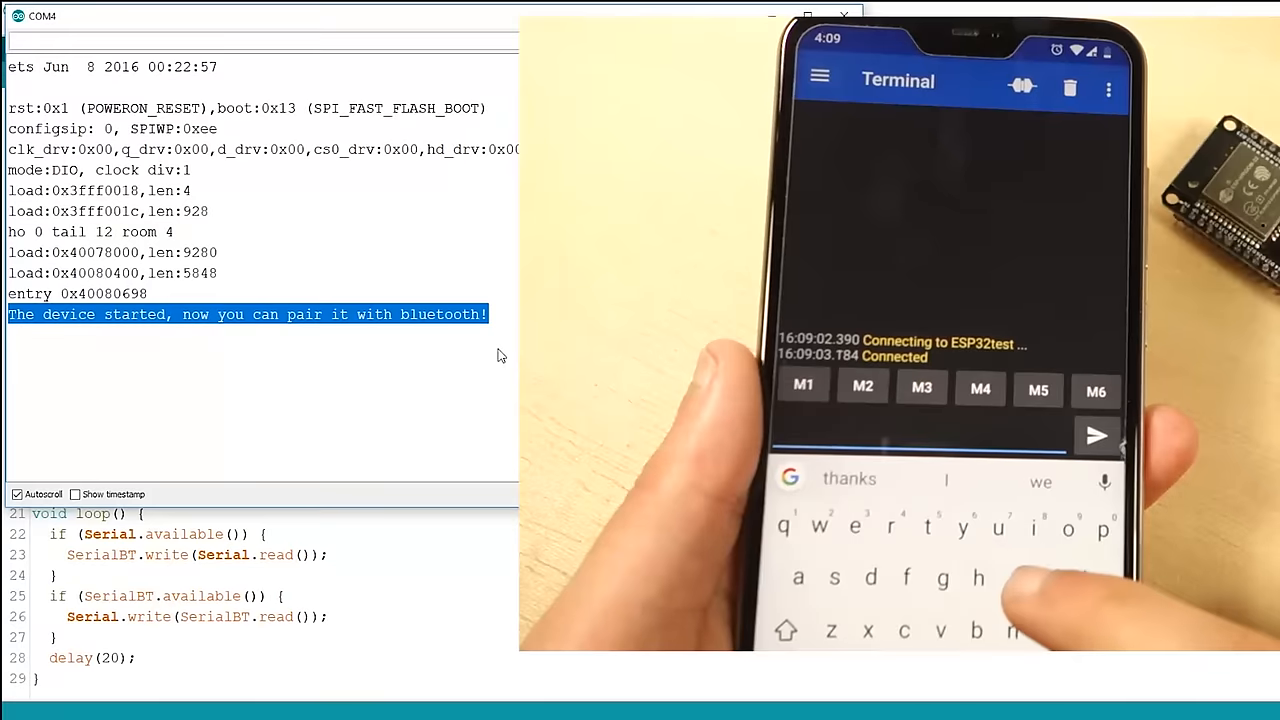
- Send the message Hello from the phone to the ESP32 twice
type("Hello")
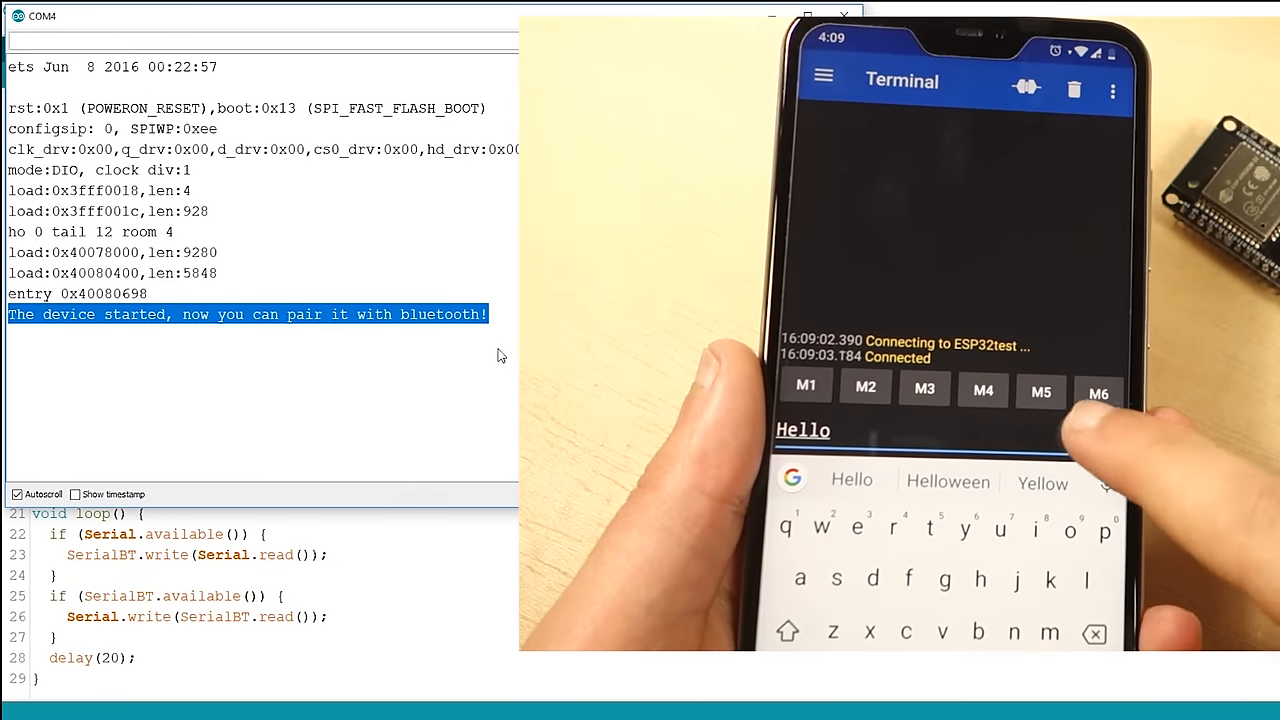
left_click(1096, 436)
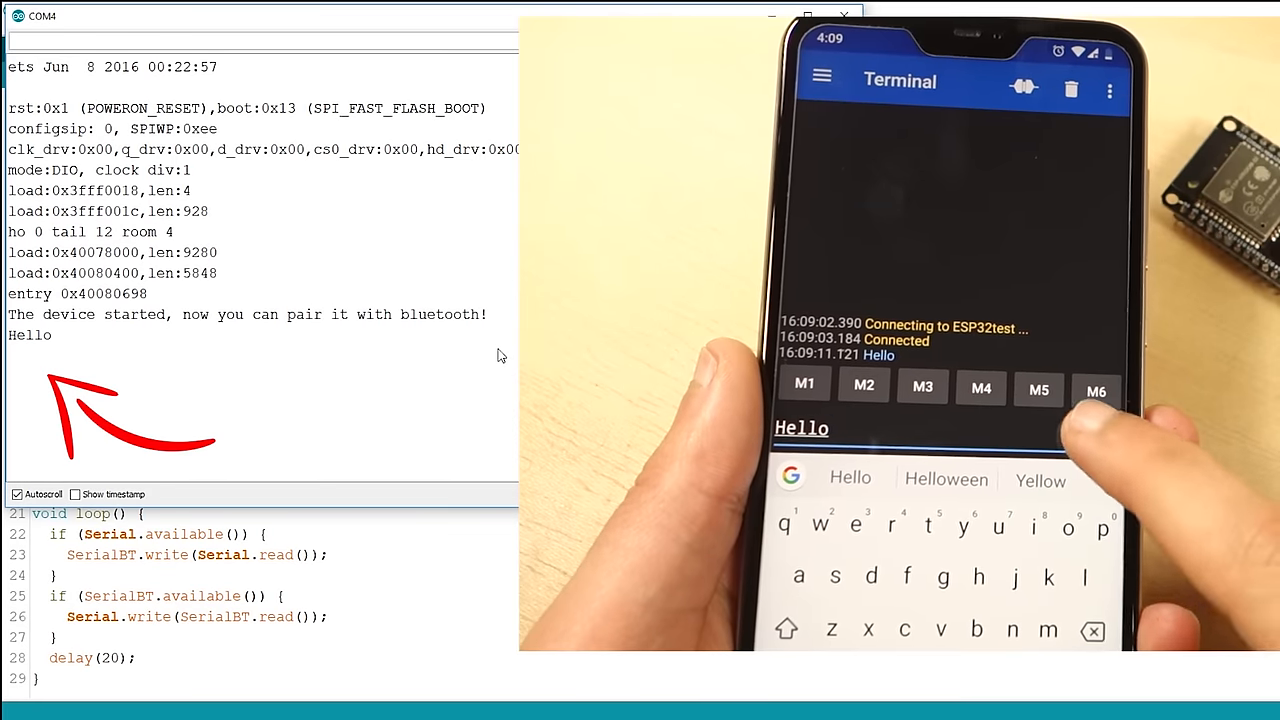
left_click(1098, 436)
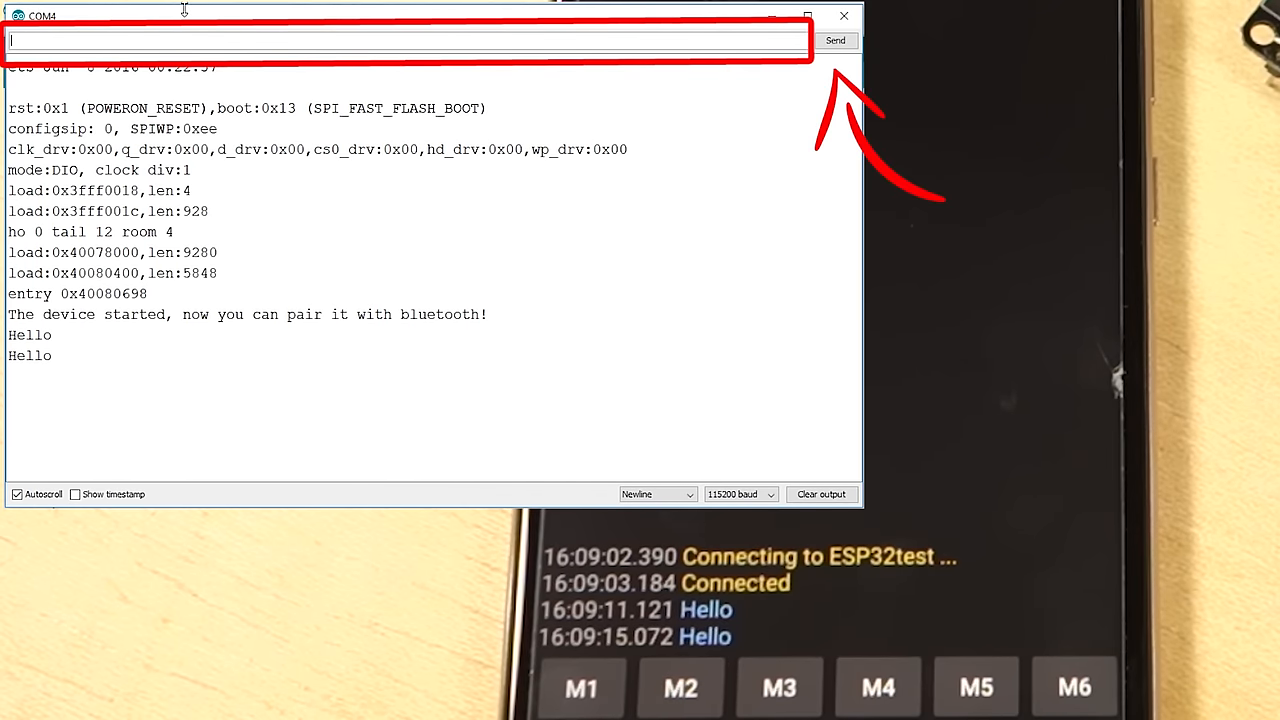
- Send 'Hi ESP32' and then 'How are you doing' from the serial monitor to the phone
type("Hi, ESP")
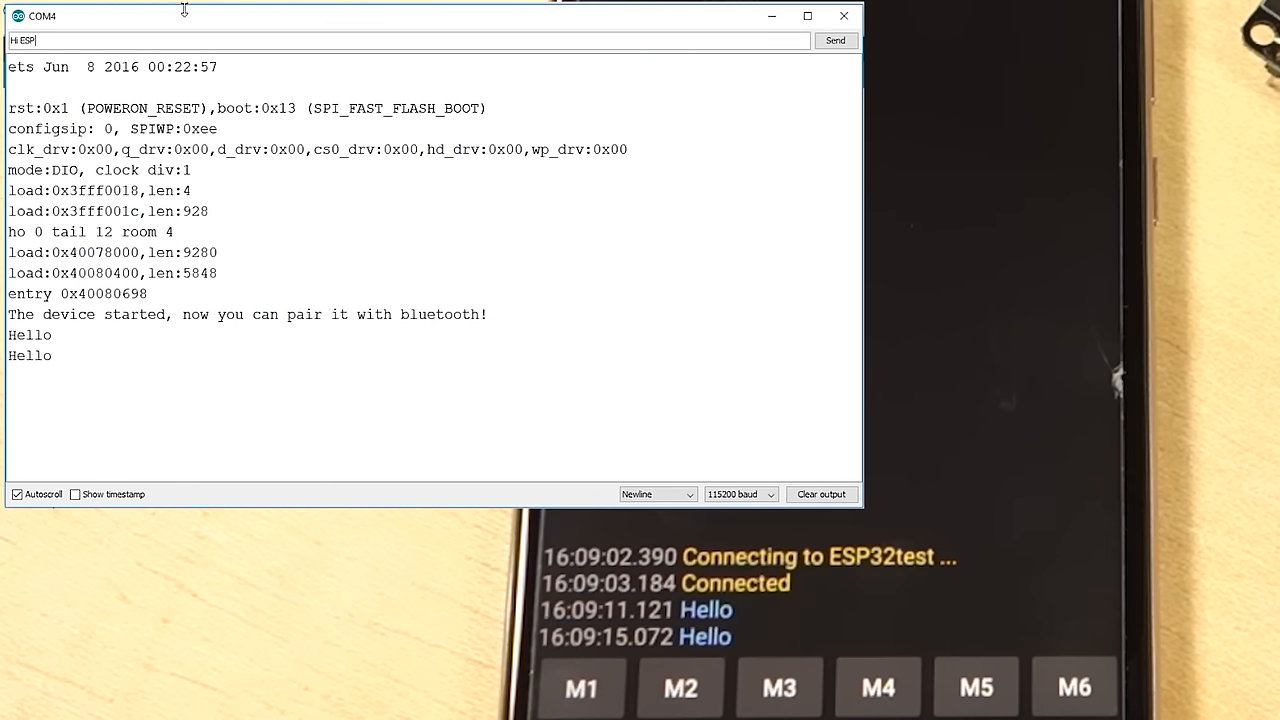
left_click(836, 40)
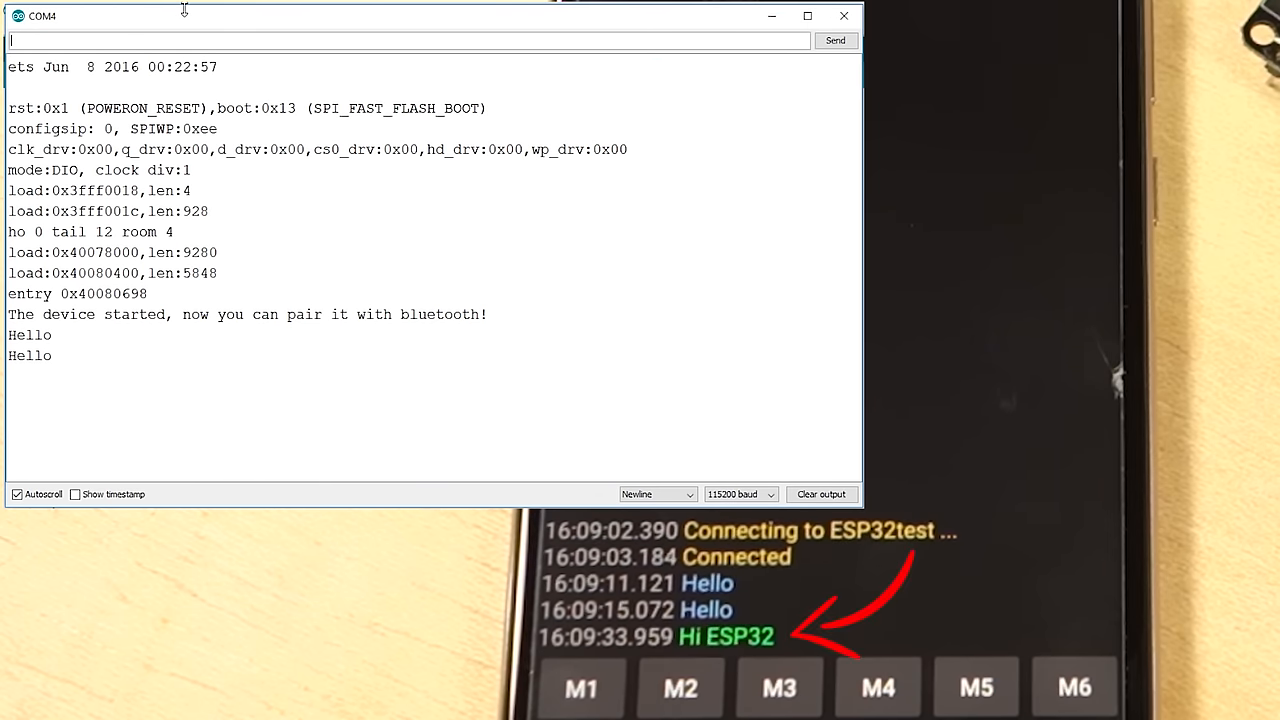
type("How are you doing")
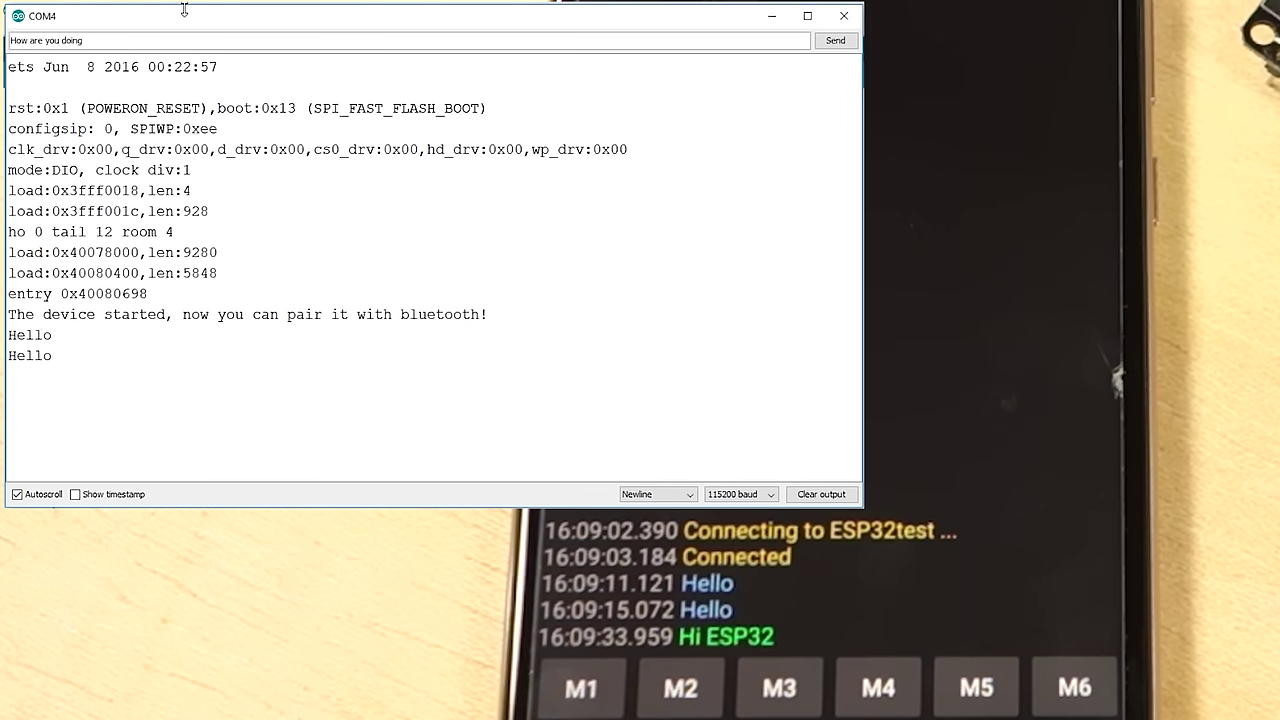
left_click(834, 40)
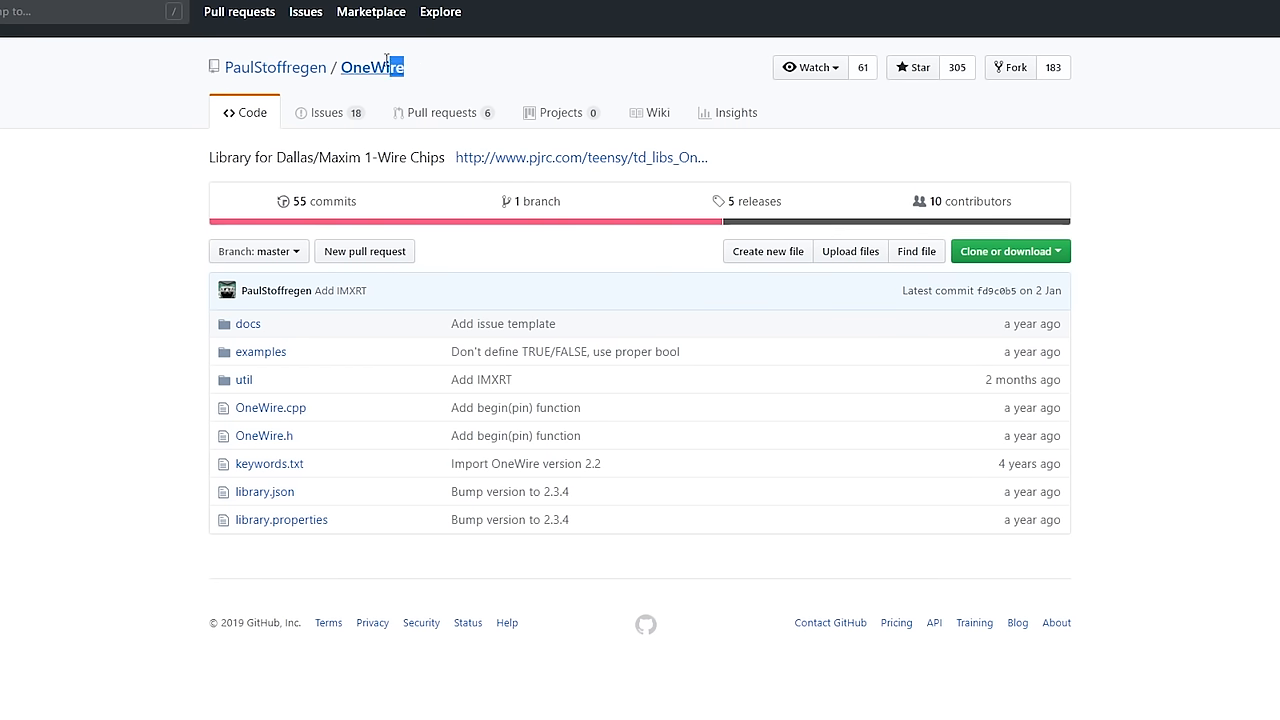
- Highlight the OneWire library name and scroll down to the repository README
double_click(372, 66)
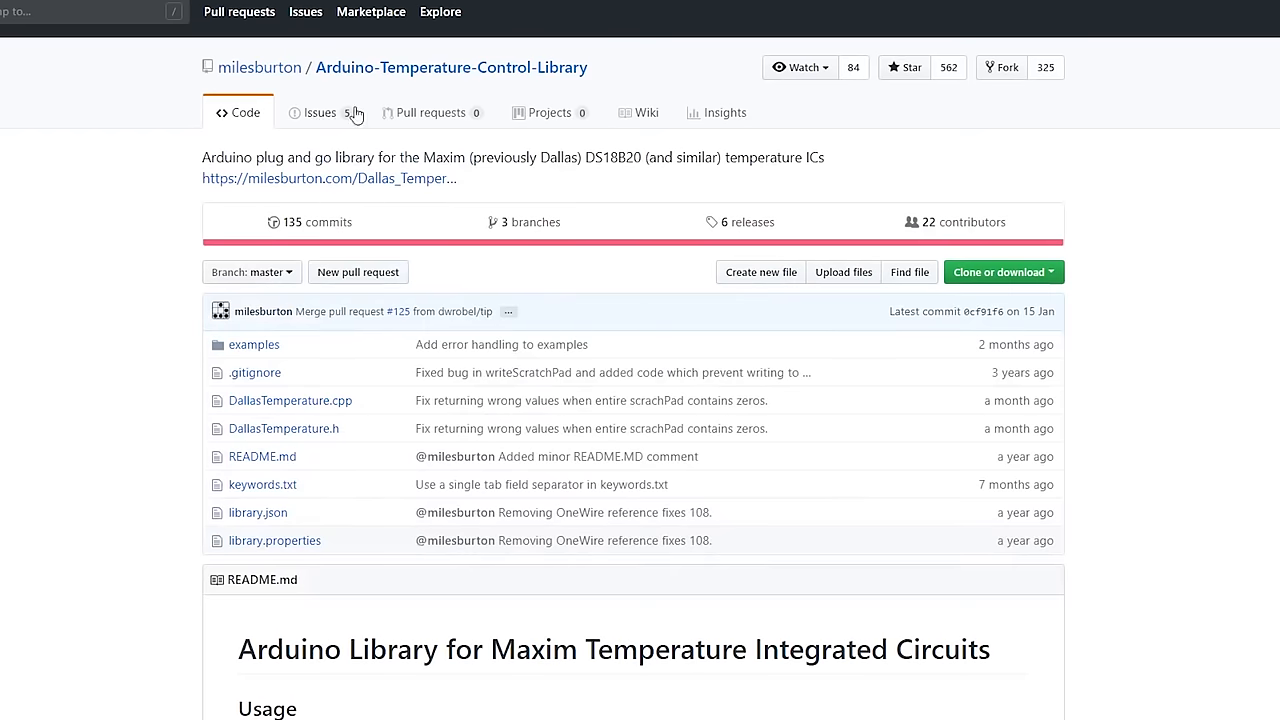
mouse_move(536, 580)
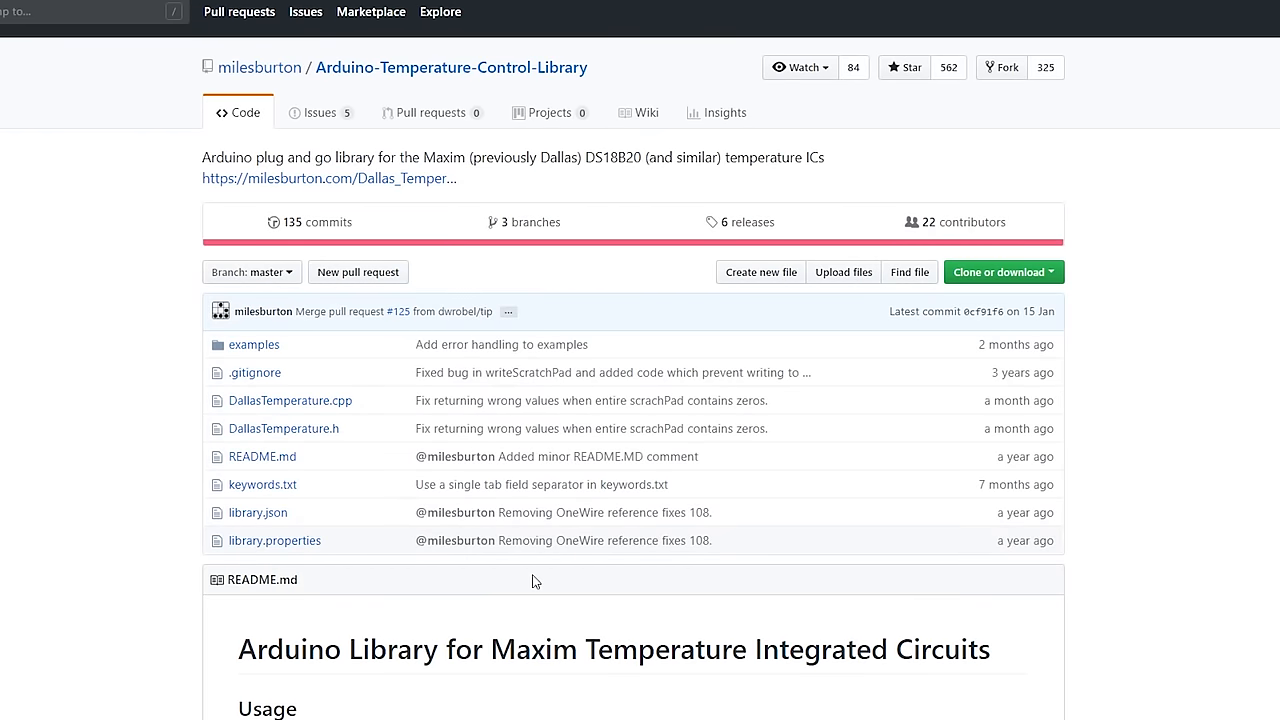
scroll("down", 3)
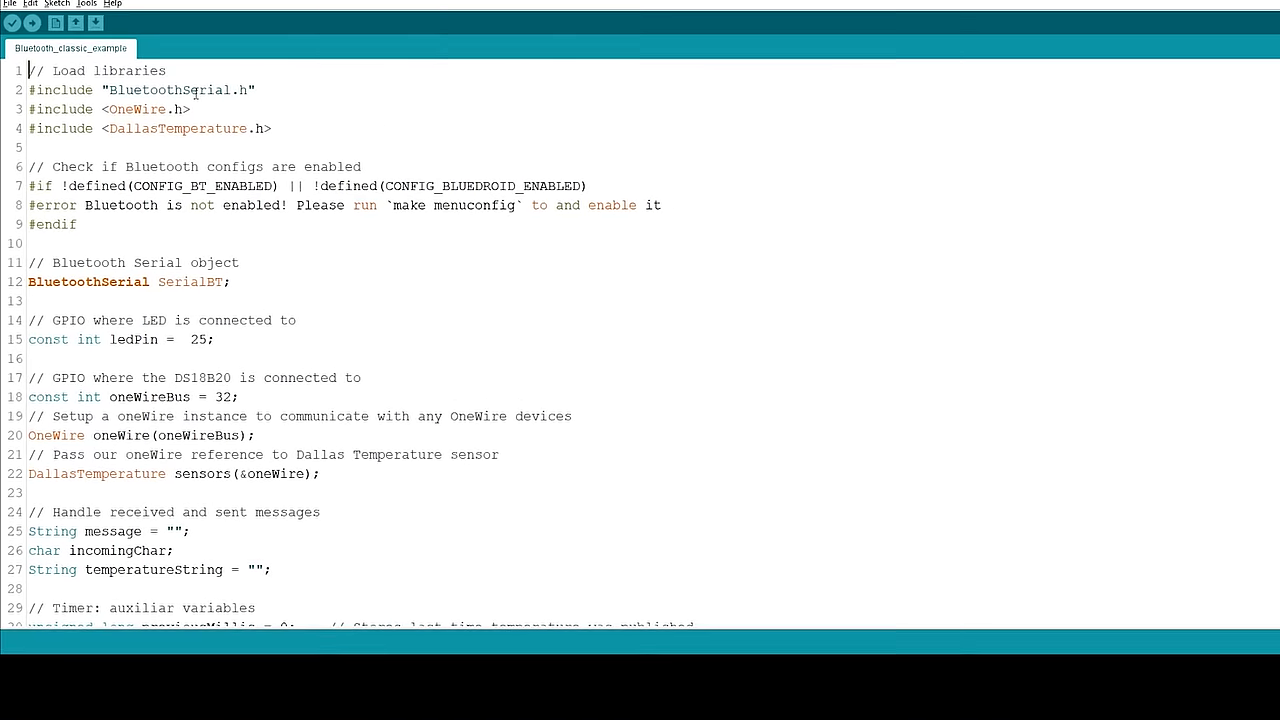
double_click(180, 80)
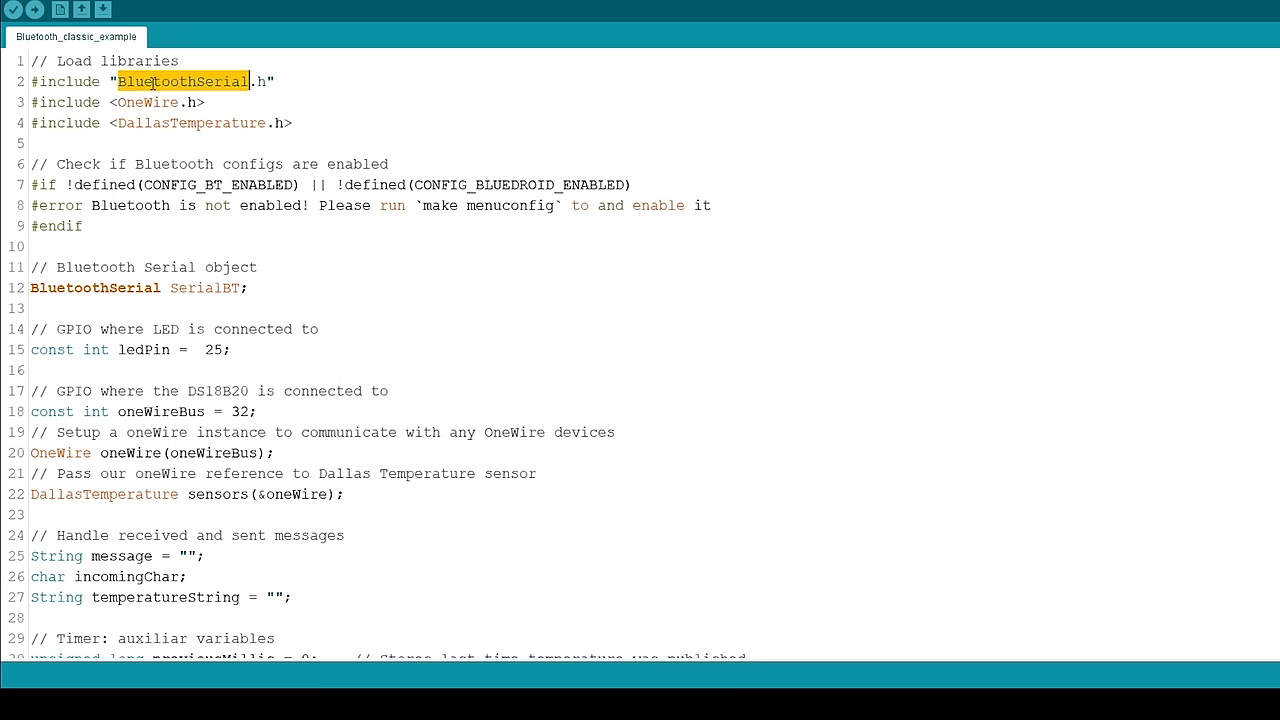
left_click(208, 102)
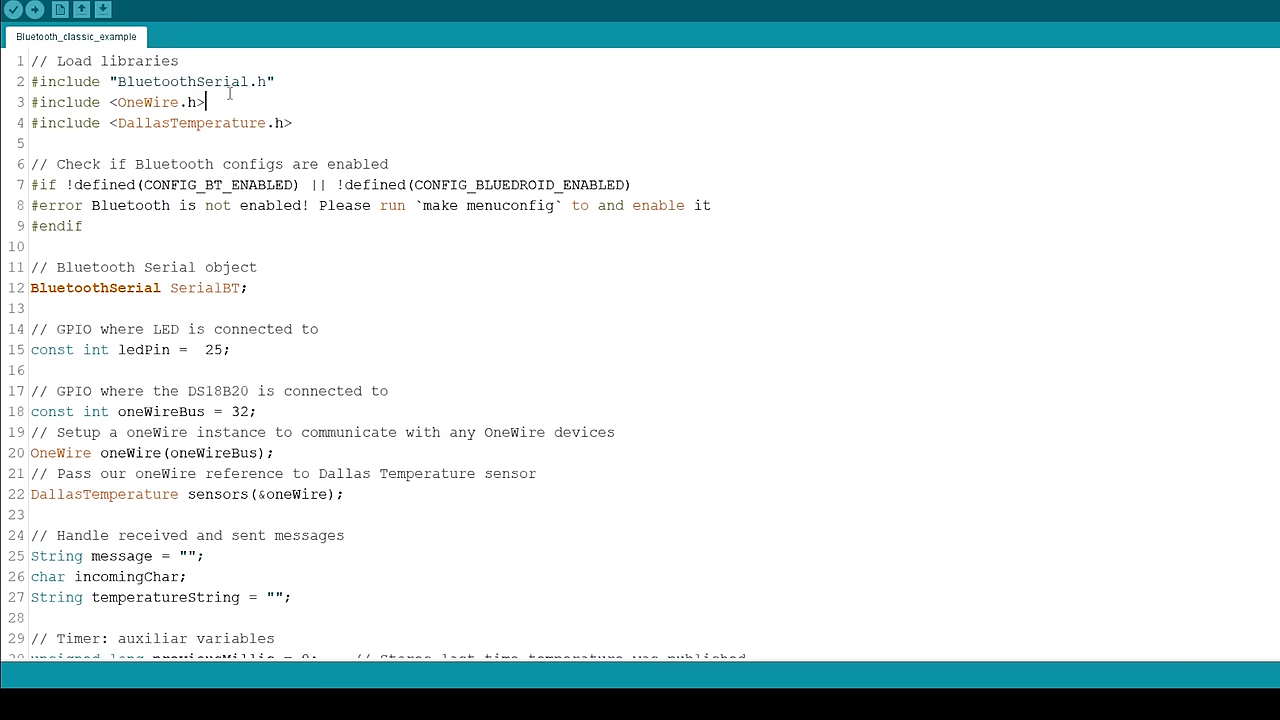
double_click(180, 80)
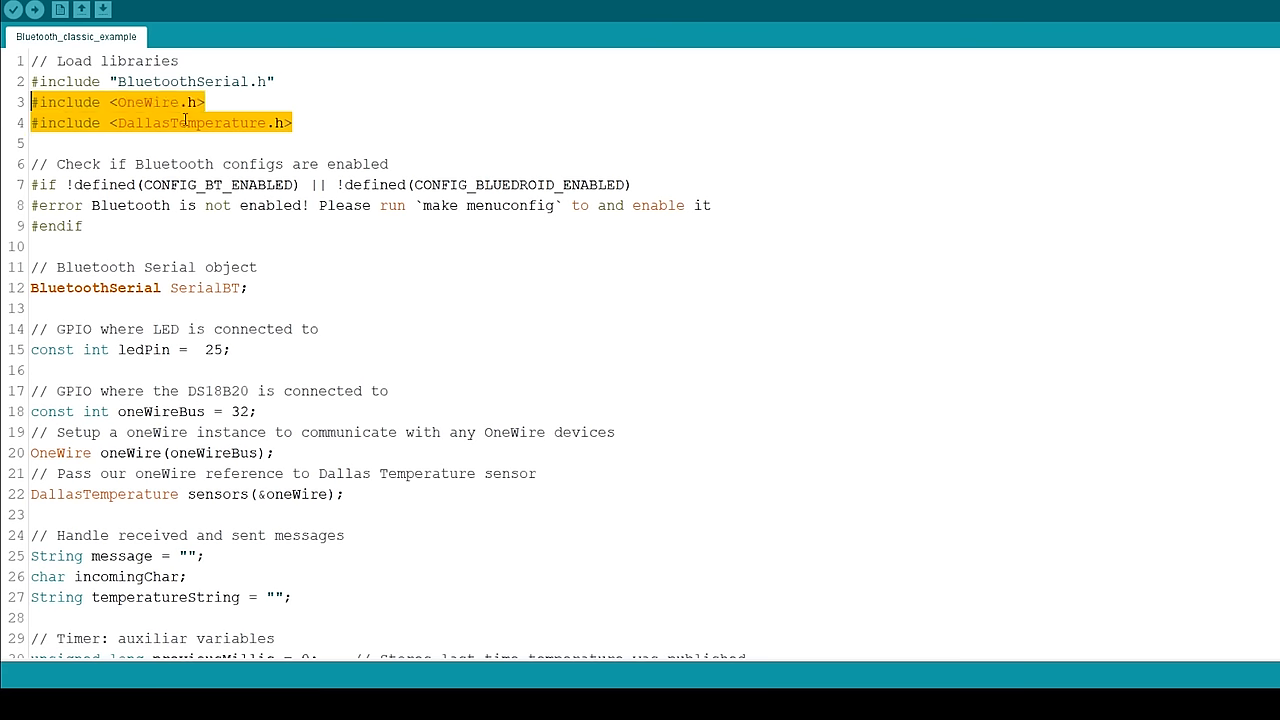
scroll("down", 3)
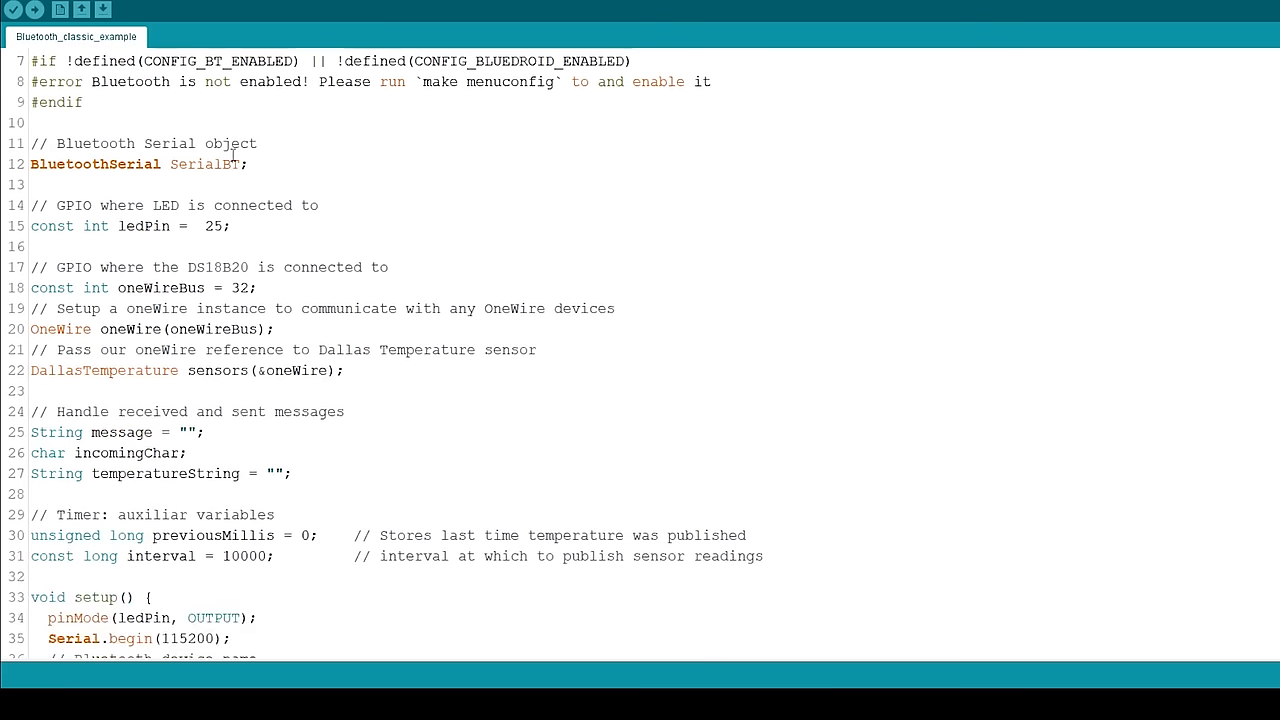
double_click(180, 164)
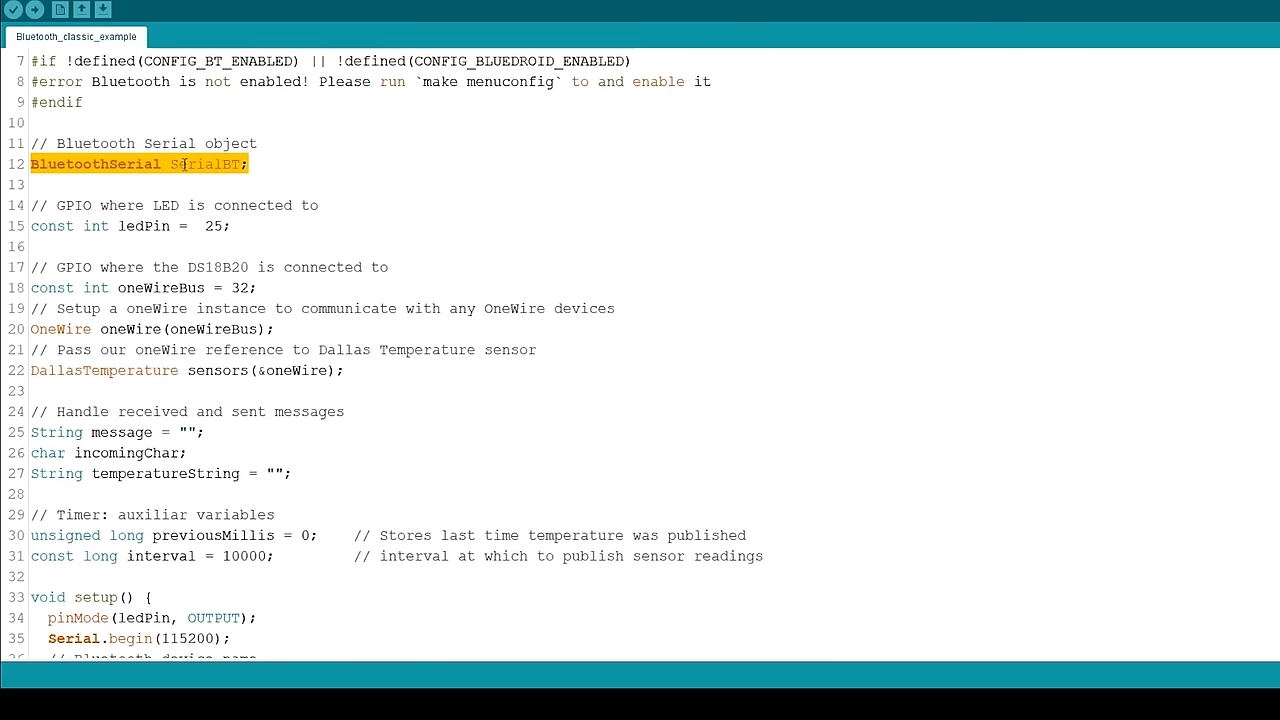
double_click(204, 164)
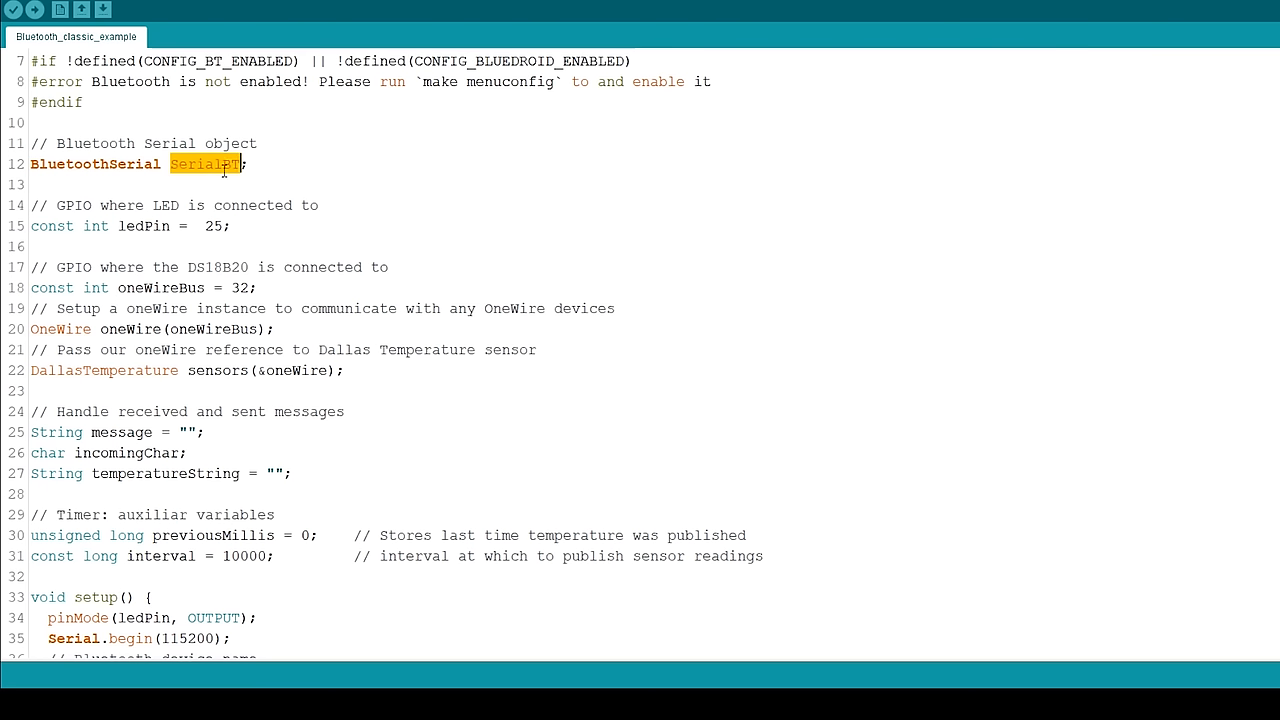
mouse_move(146, 228)
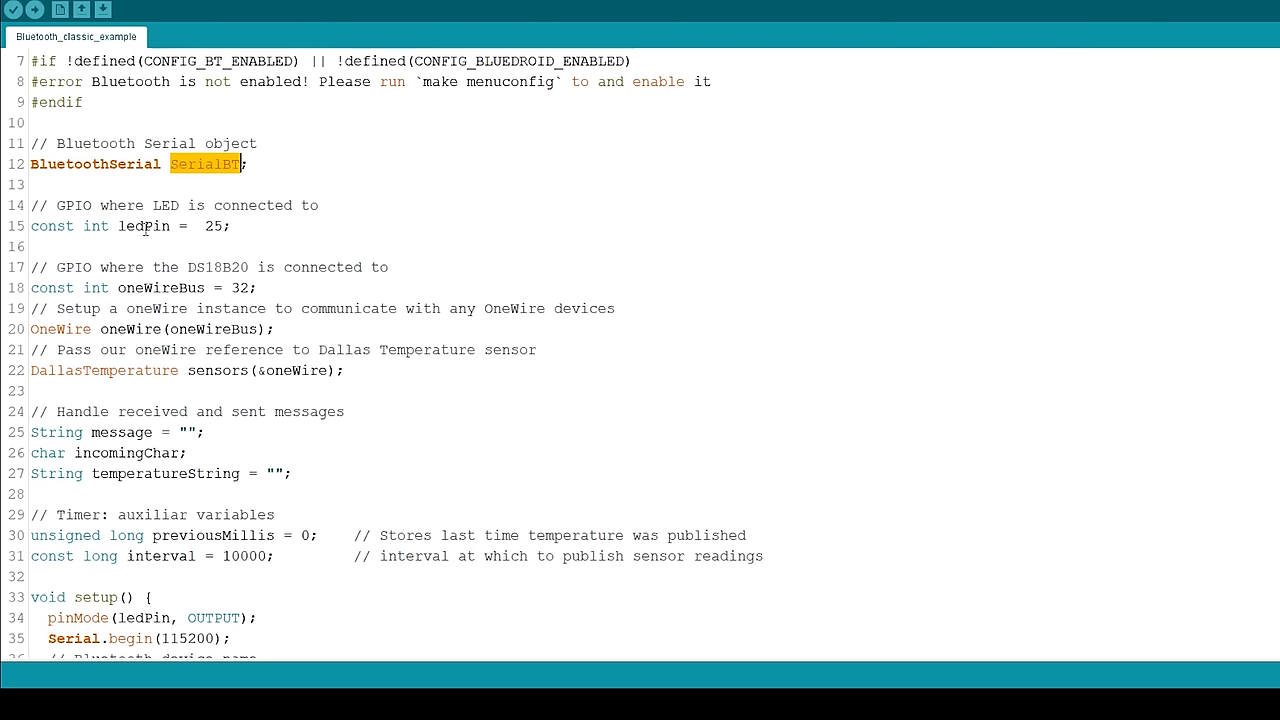
double_click(144, 224)
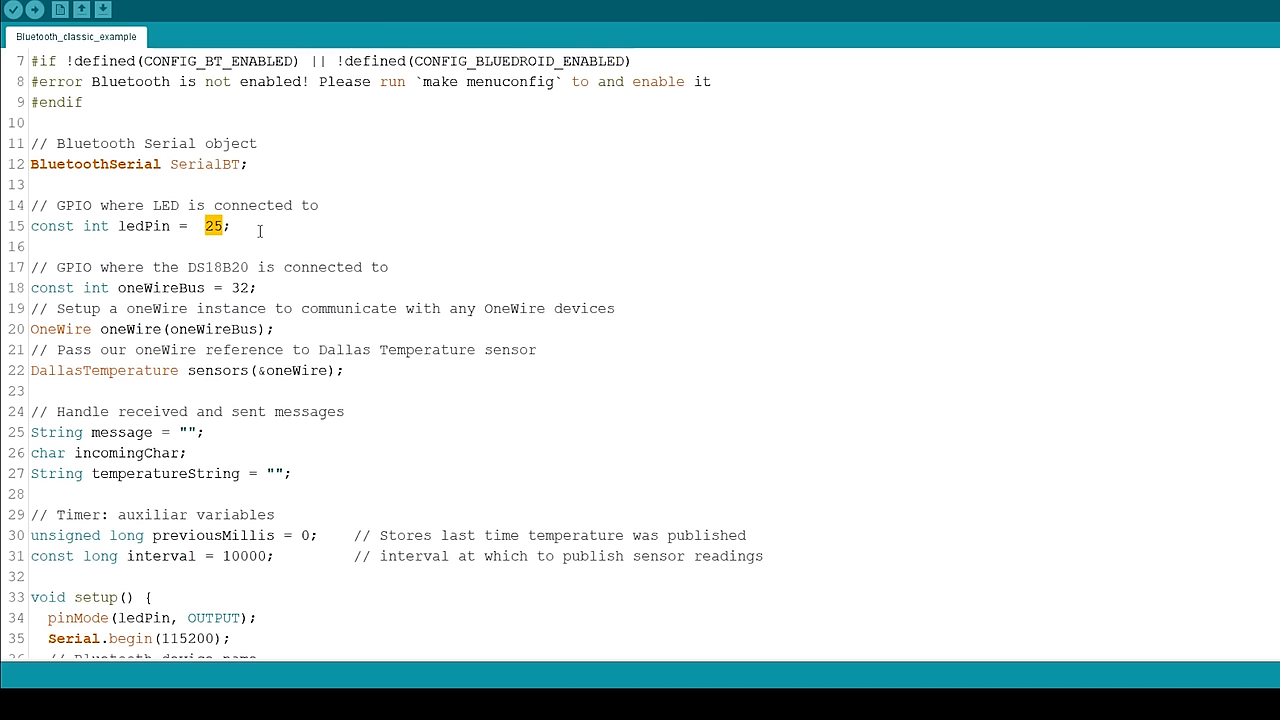
scroll("down", 3)
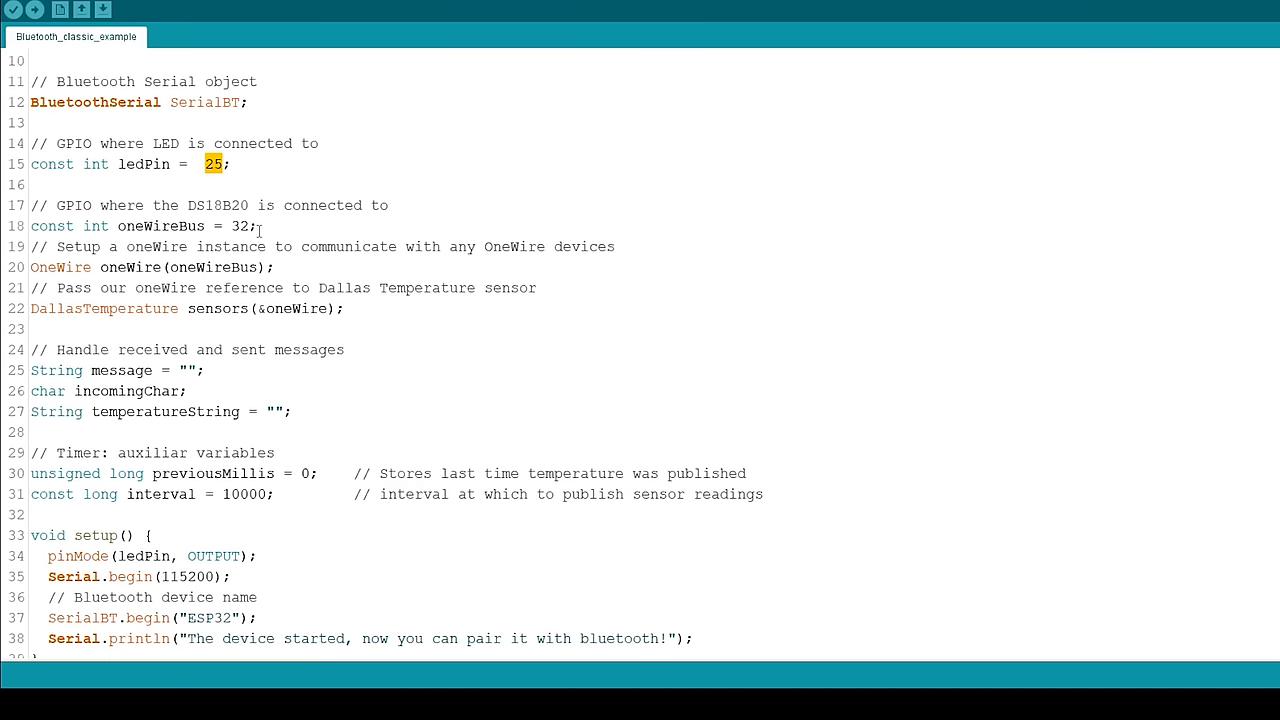
left_click(188, 224)
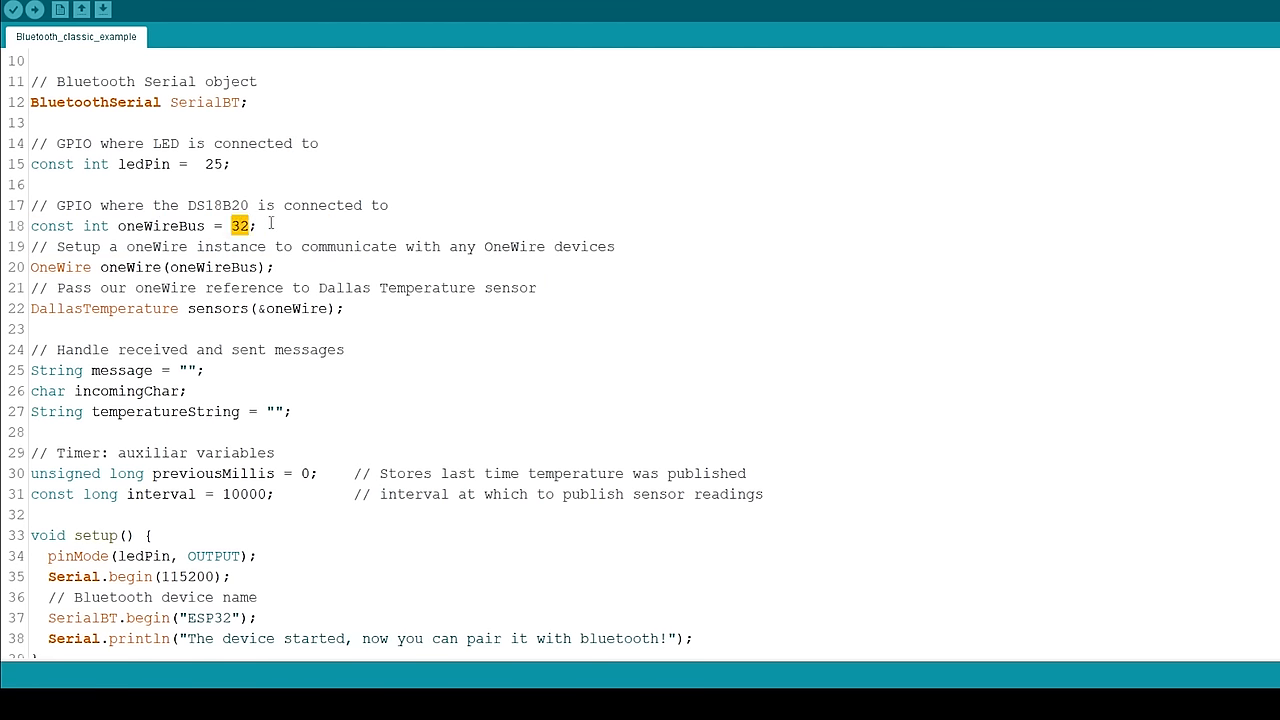
scroll("down", 3)
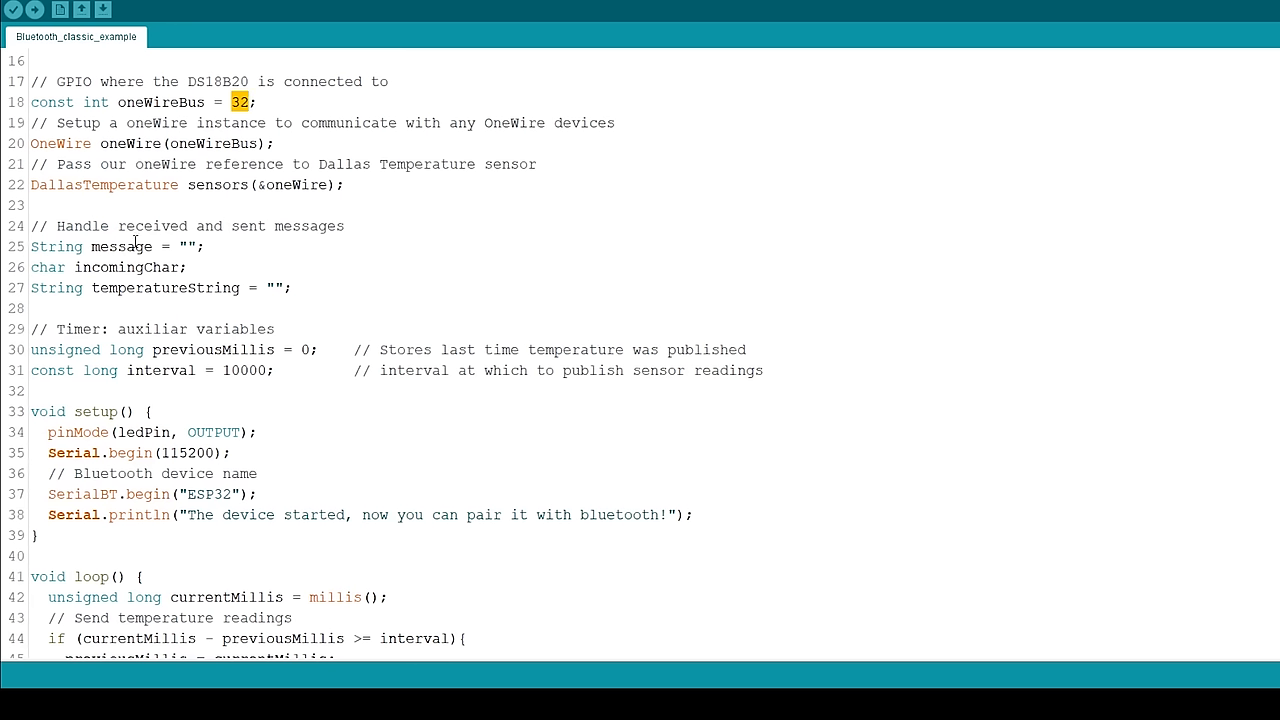
left_click(184, 246)
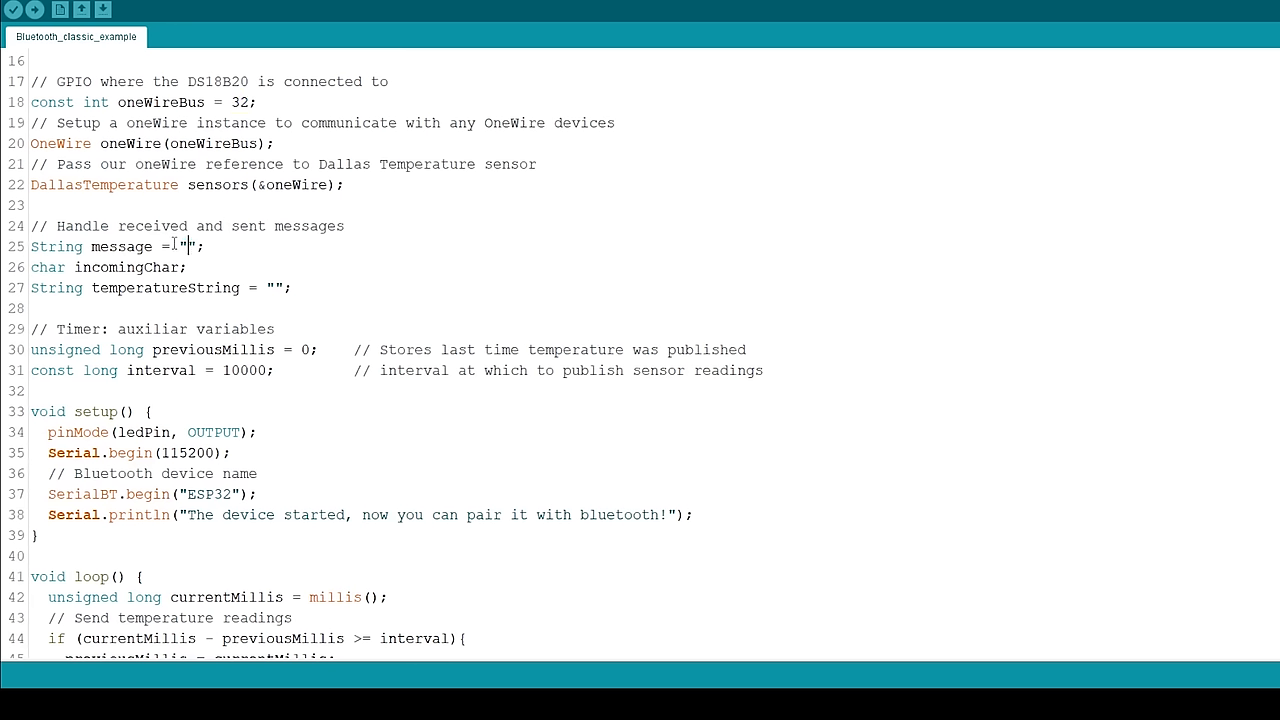
left_click(184, 268)
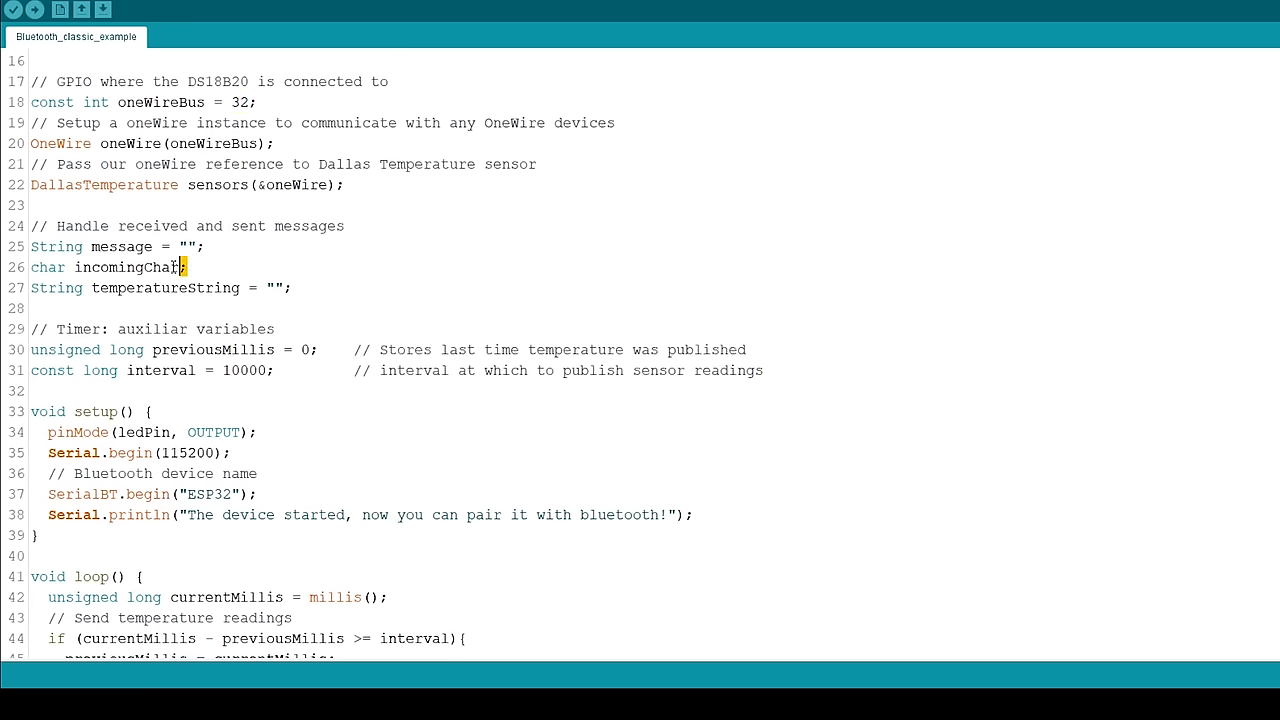
double_click(124, 268)
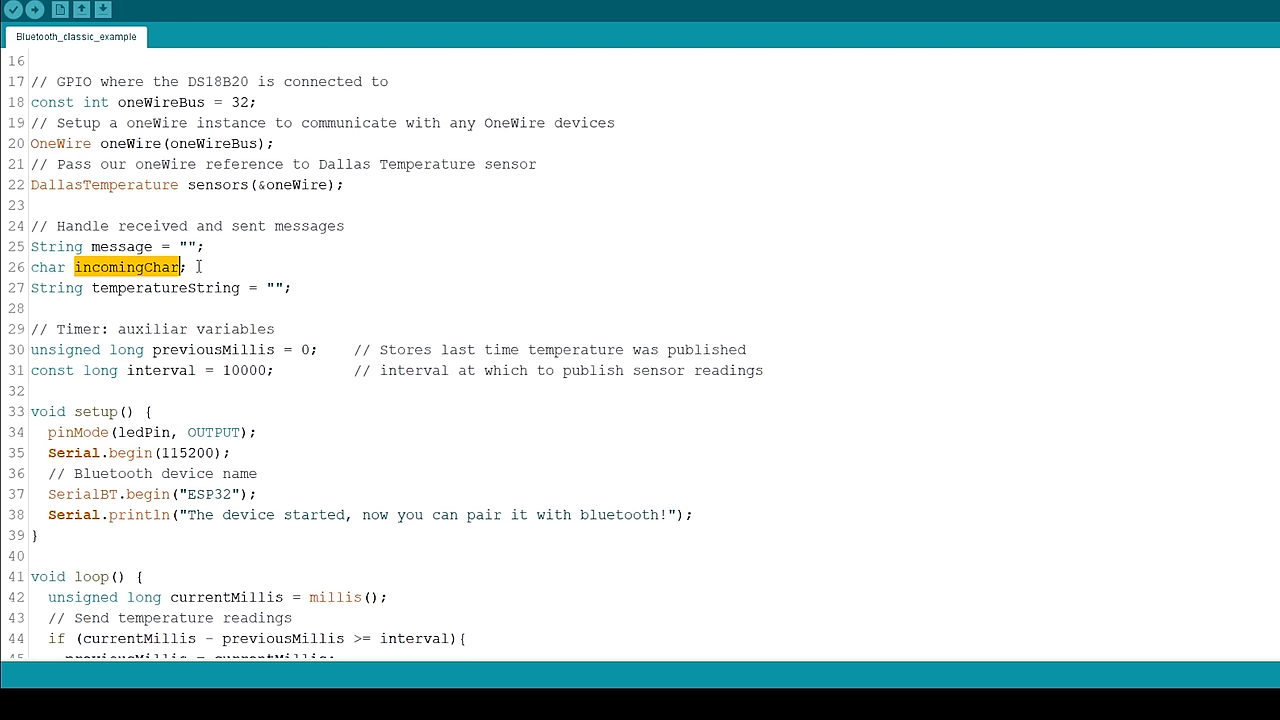
mouse_move(100, 288)
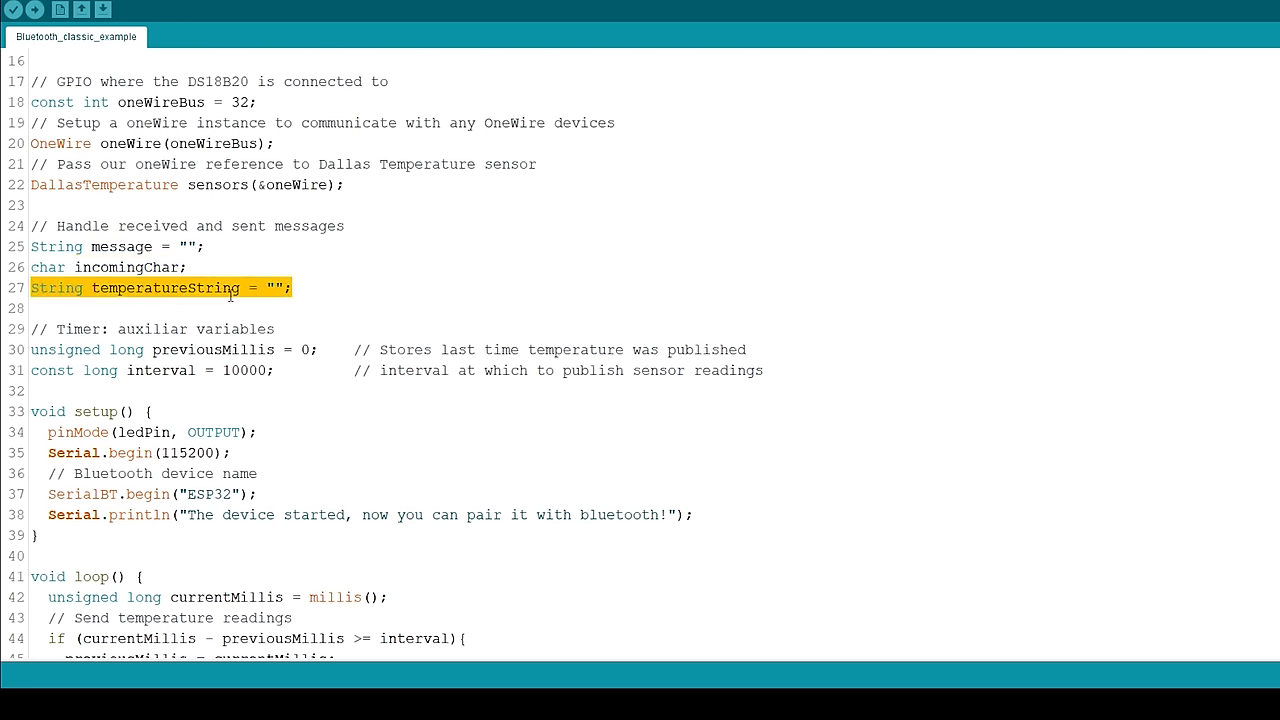
double_click(166, 288)
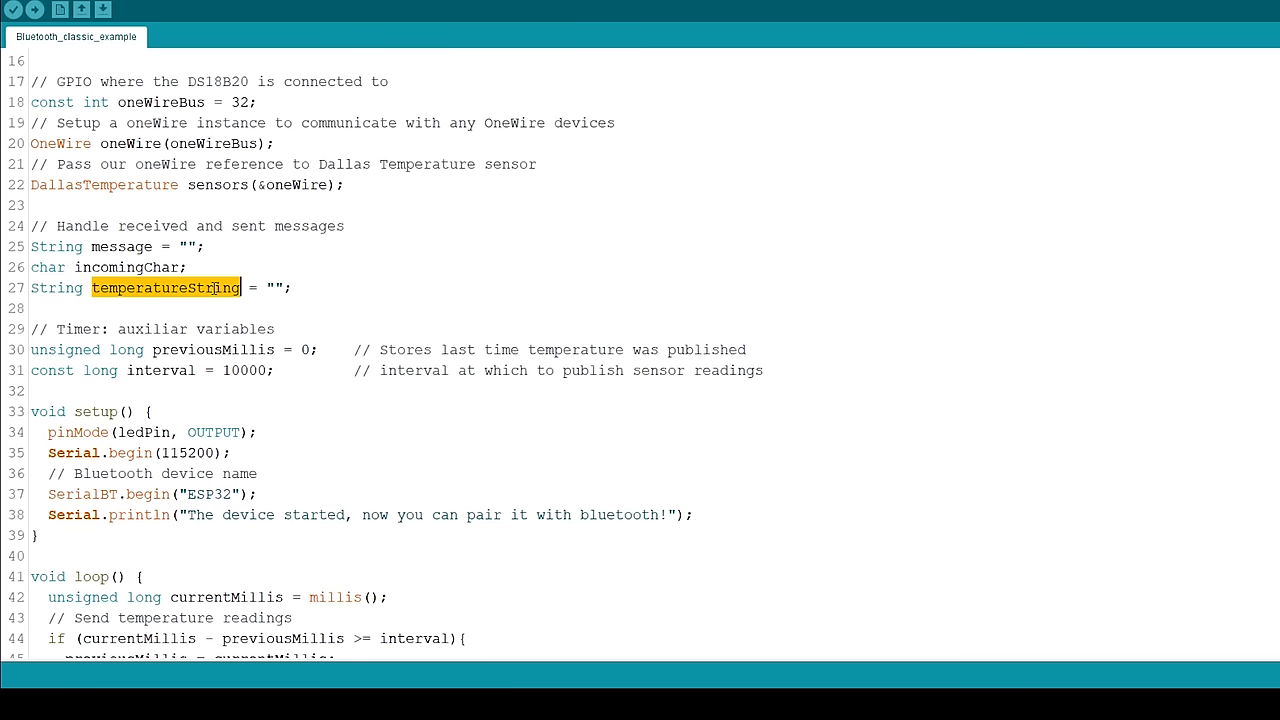
mouse_move(196, 350)
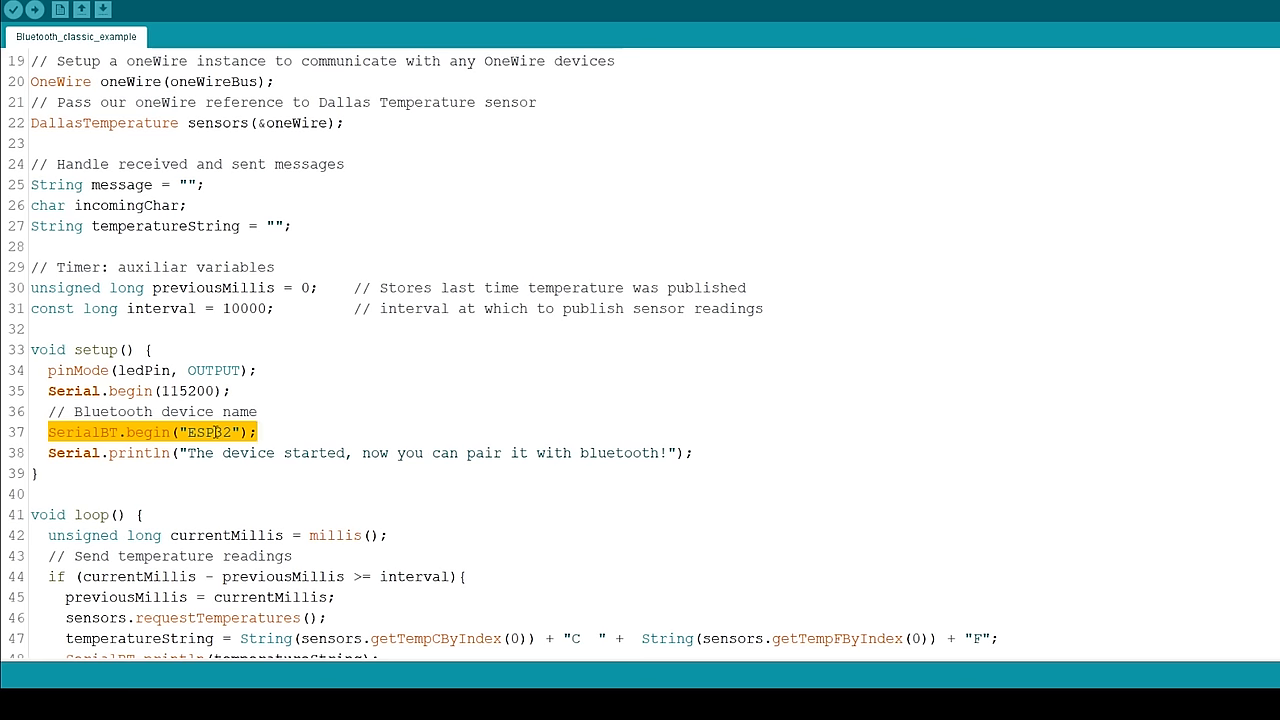
scroll("down", 3)
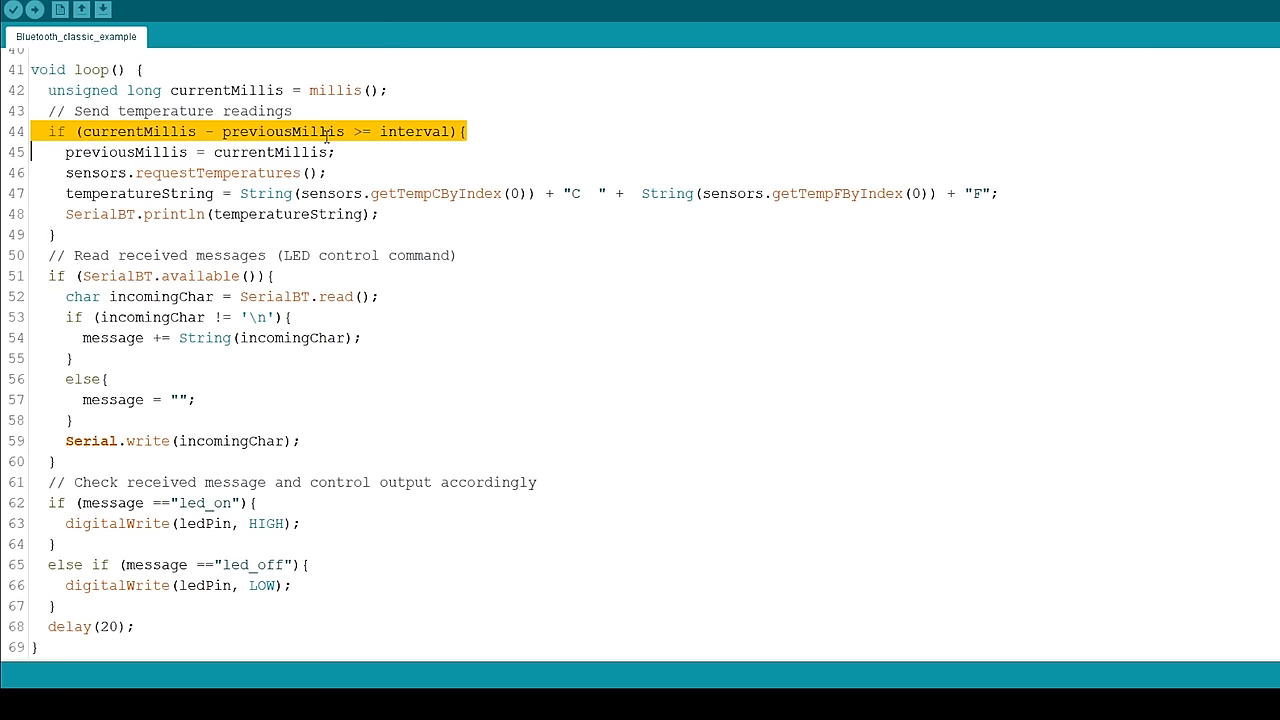
double_click(416, 132)
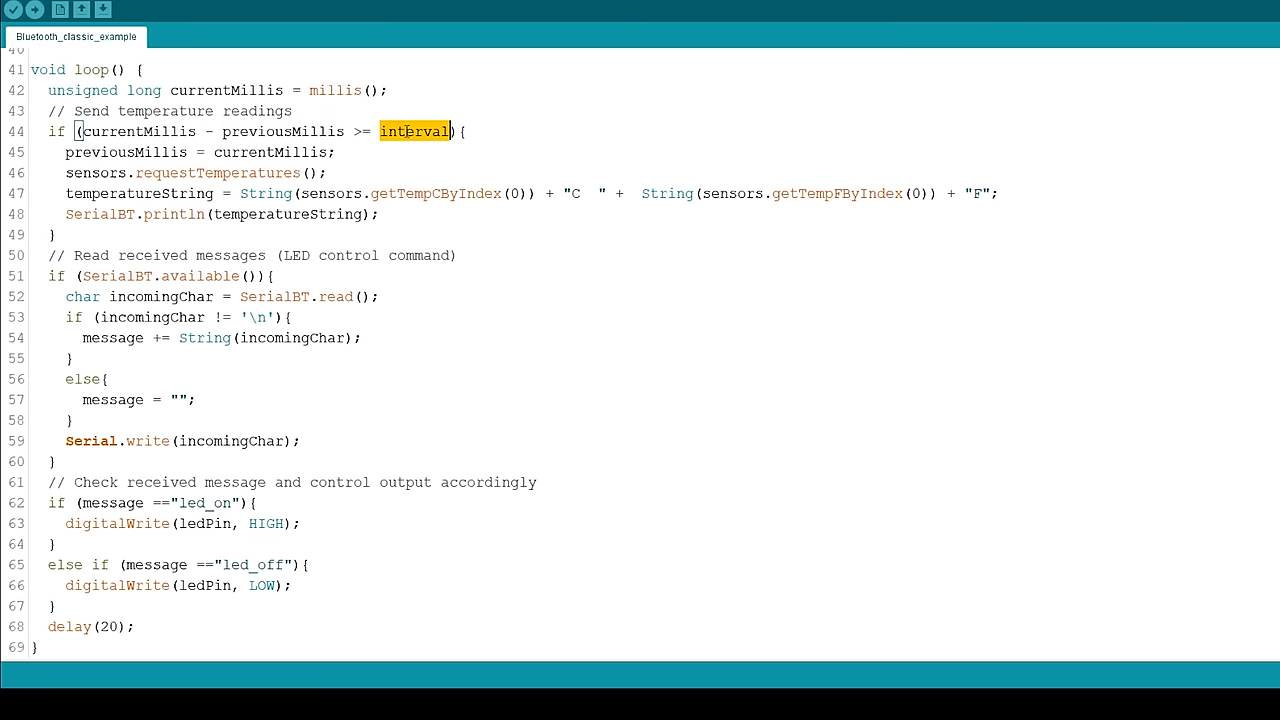
double_click(240, 172)
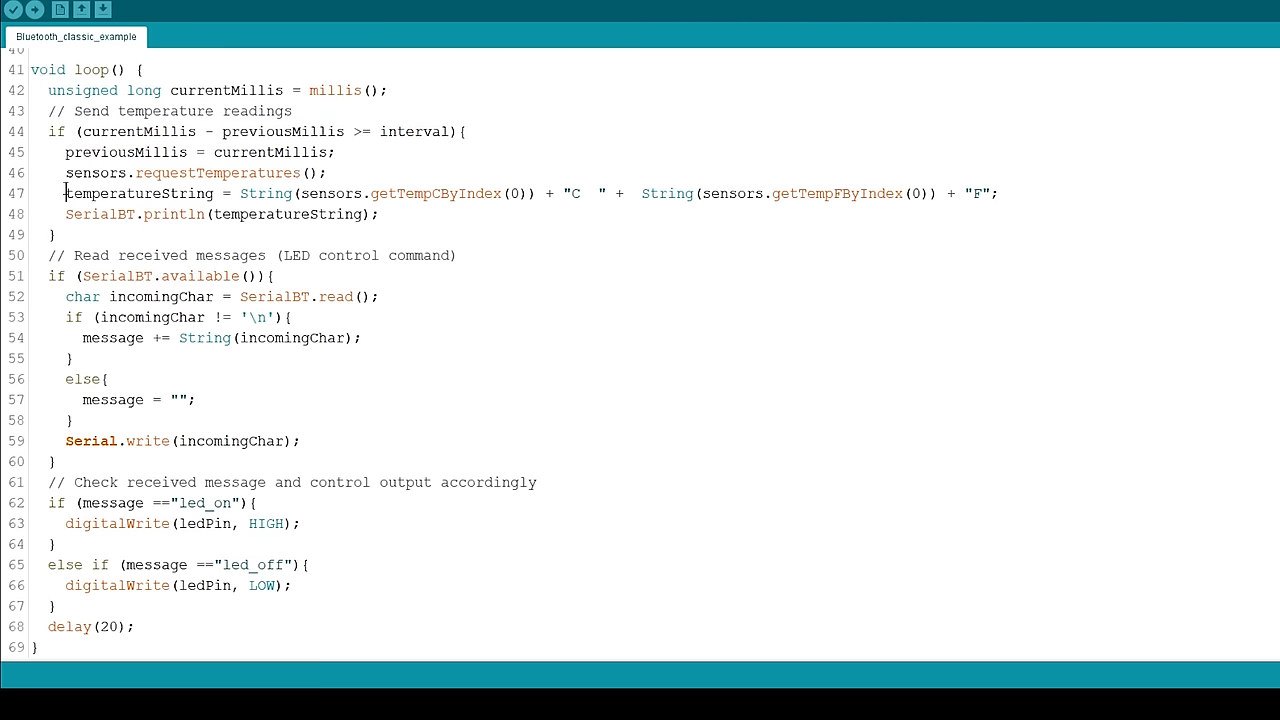
triple_click(400, 192)
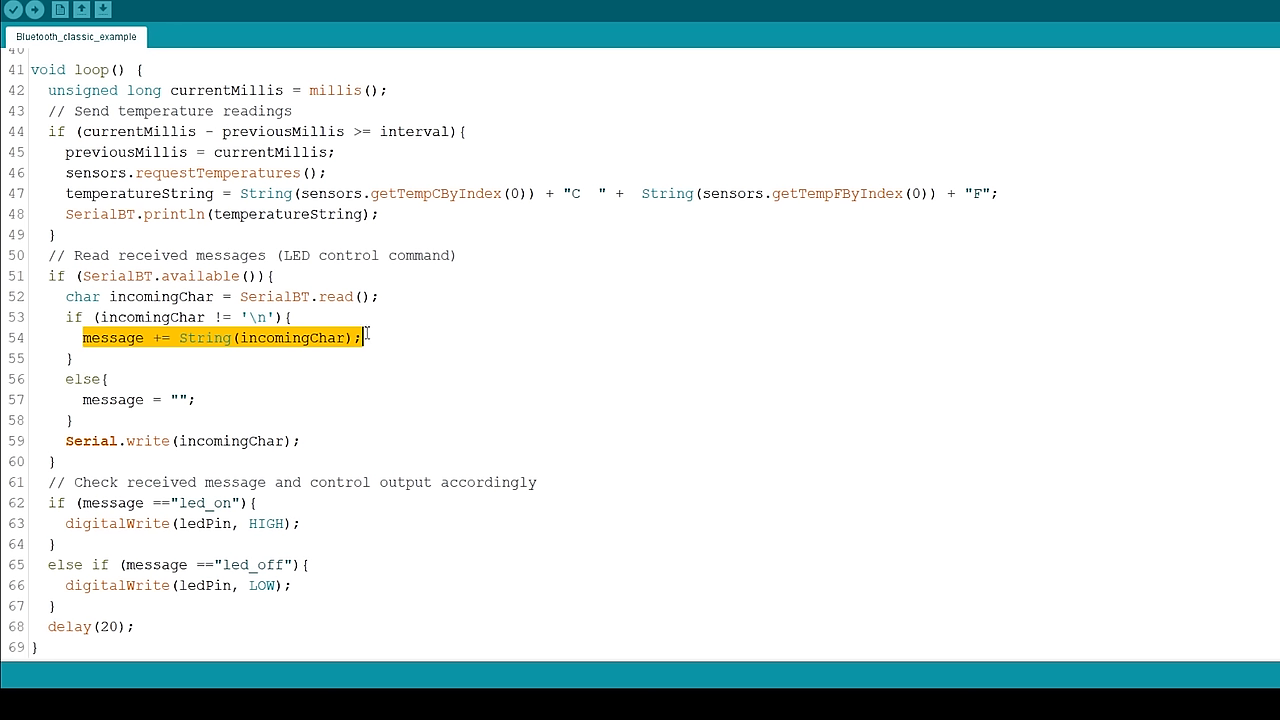
mouse_move(352, 332)
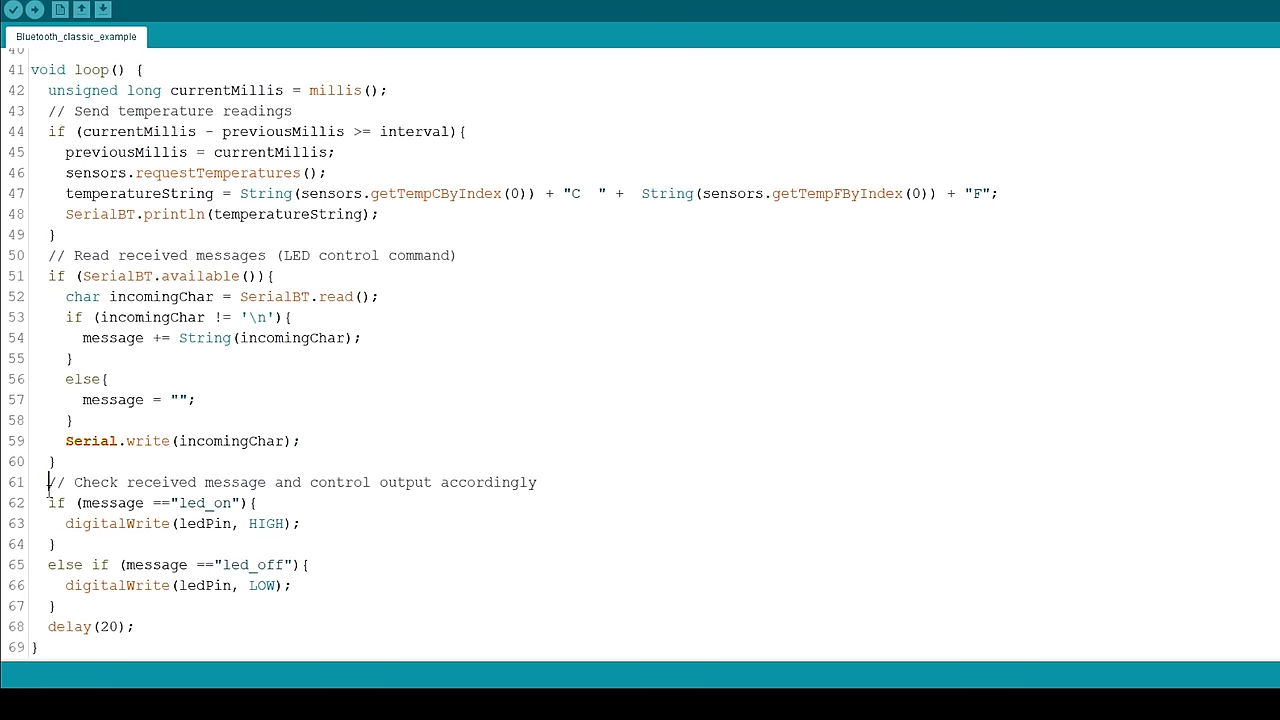
left_click_drag(48, 480, 56, 604)
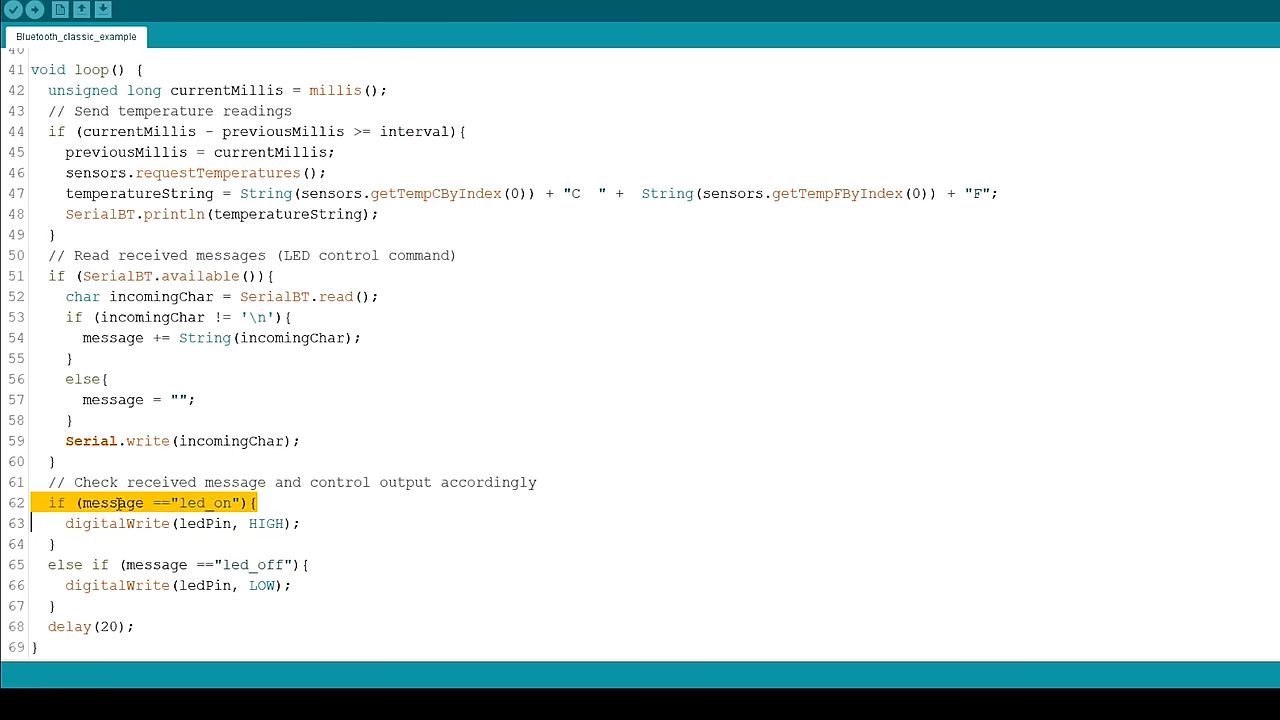
left_click(180, 524)
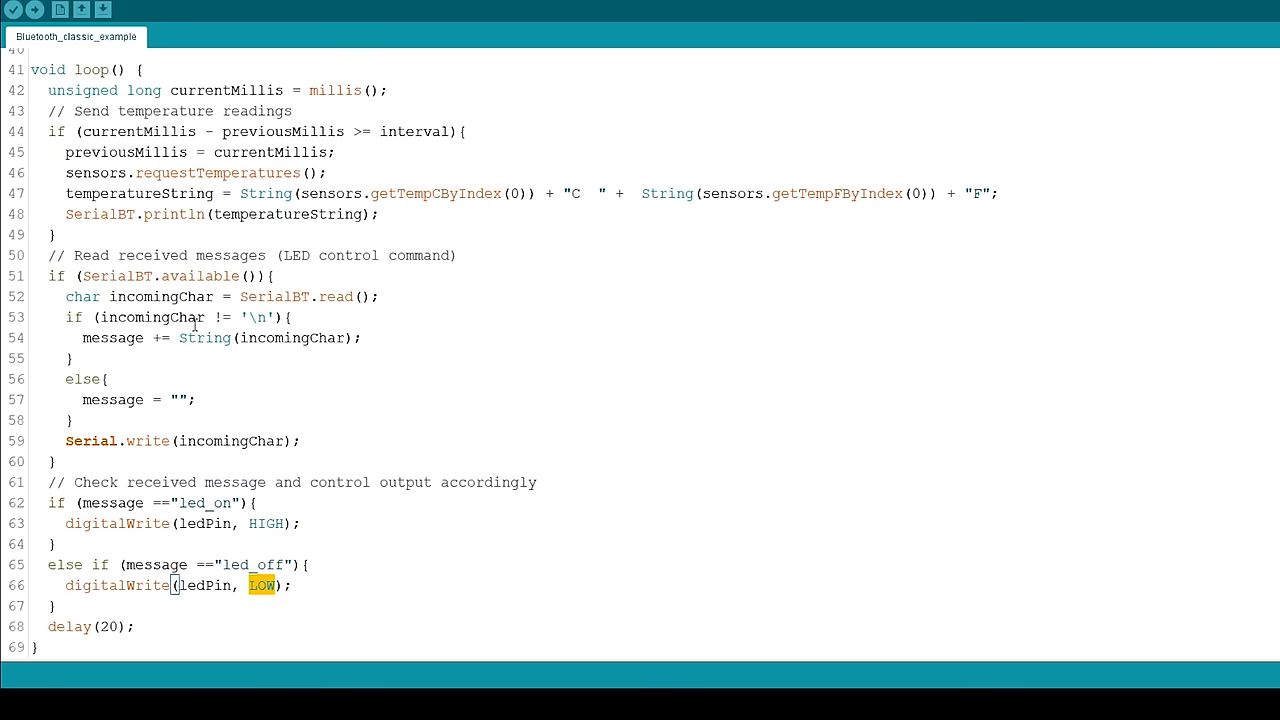
- Show the serial monitor and start editing macro M1 on the phone
left_click(1260, 40)
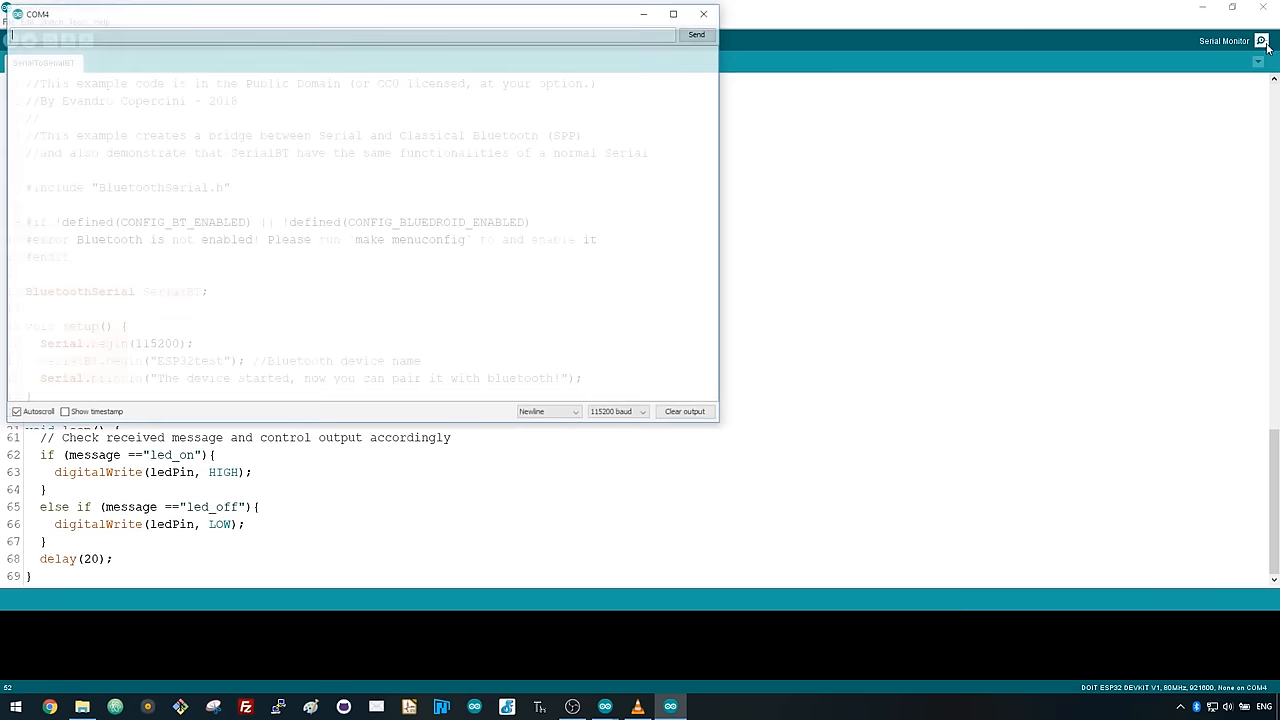
left_click(684, 412)
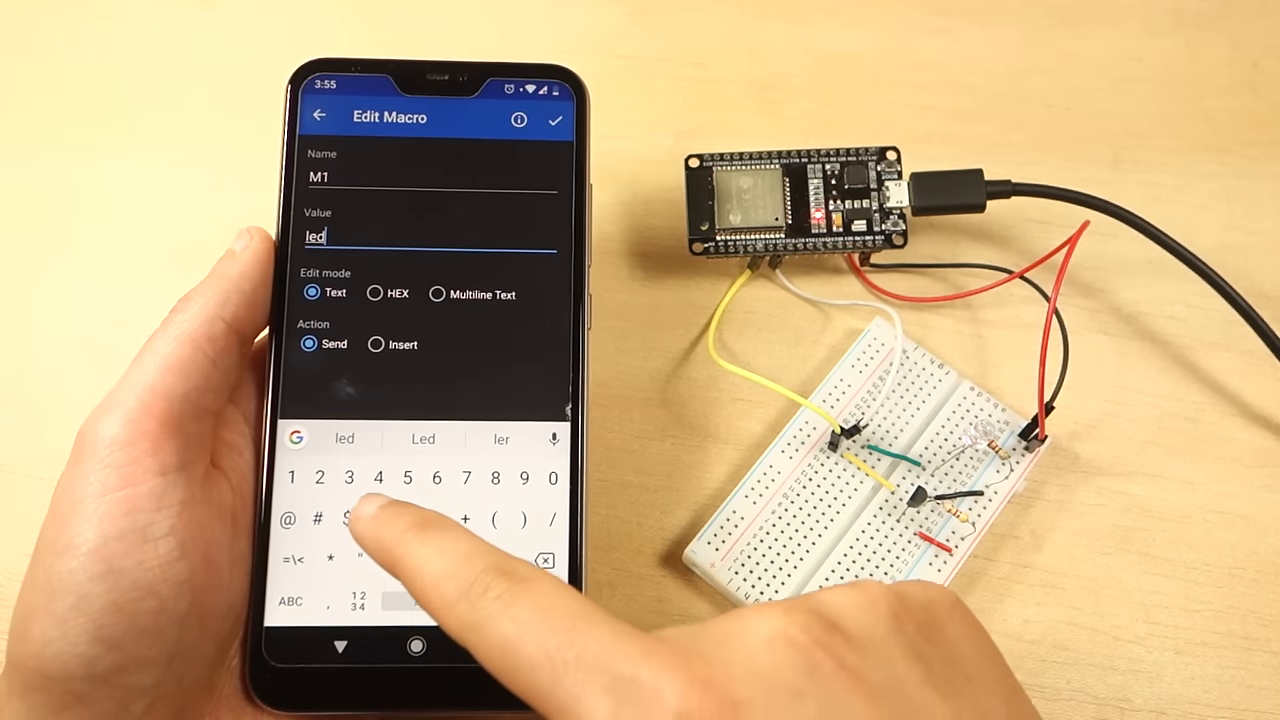
- Complete macro M1's value as led_on
type("_on")
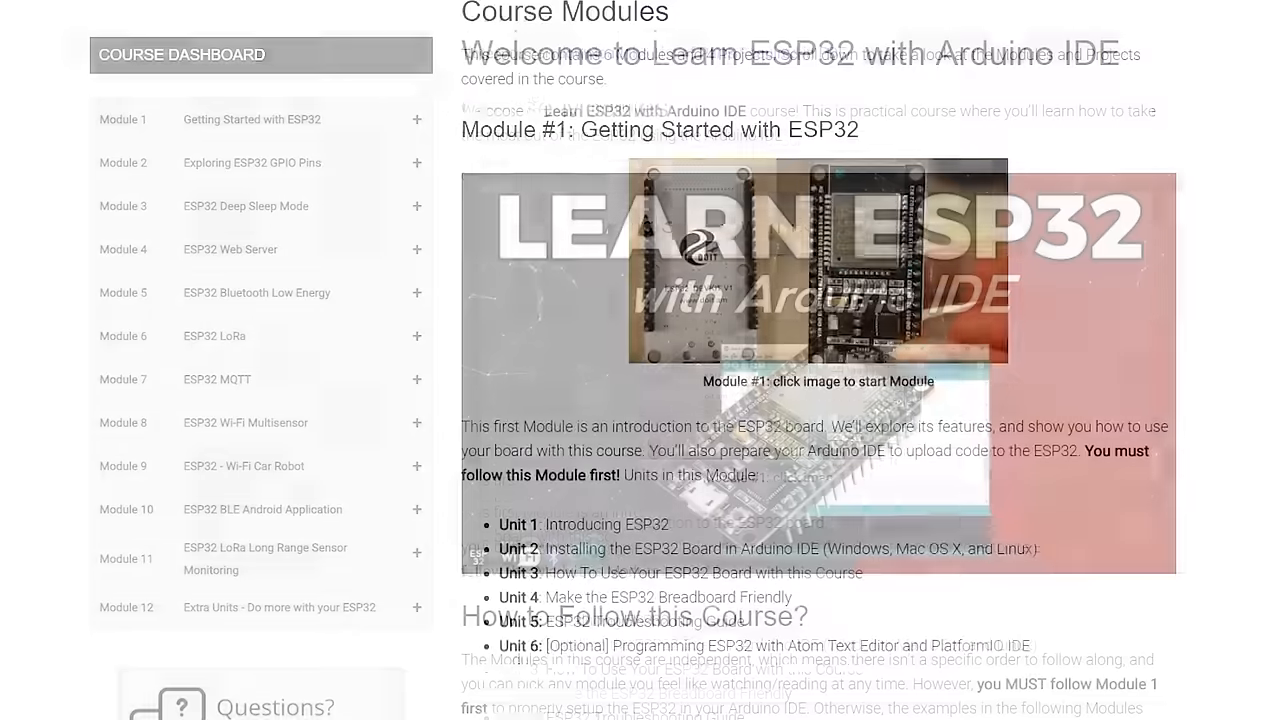
scroll("down", 3)
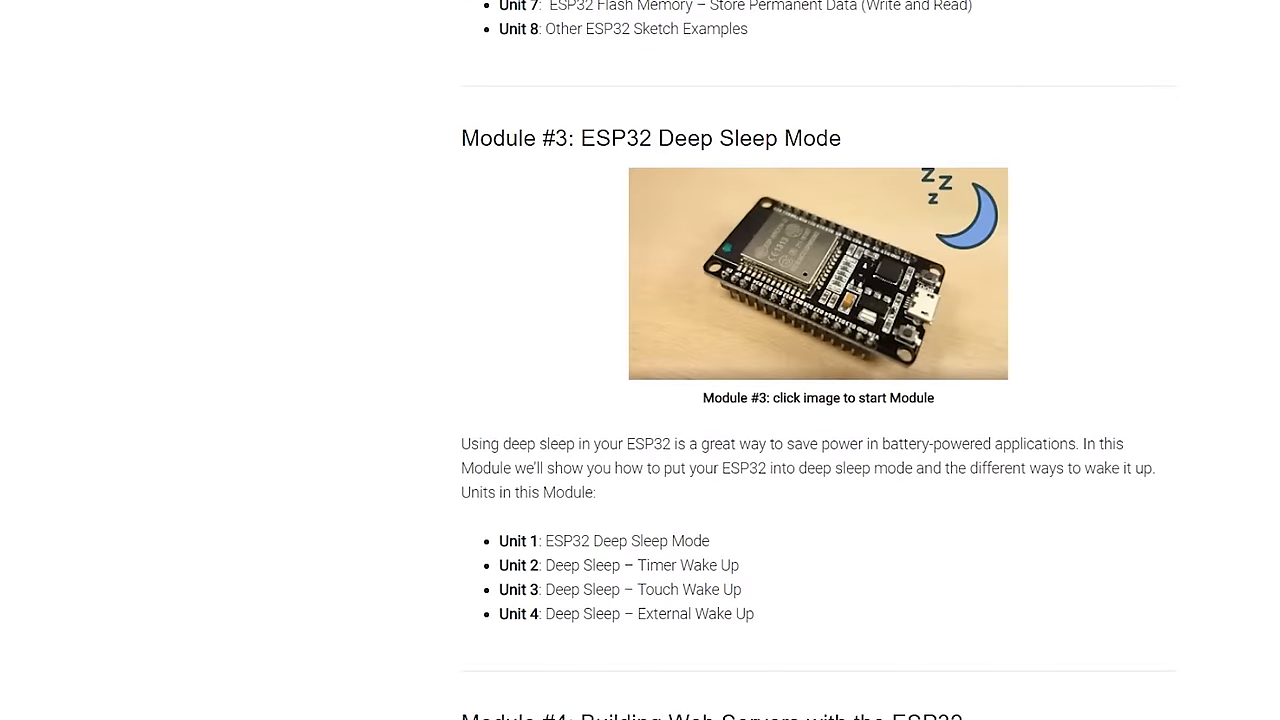
scroll("down", 3)
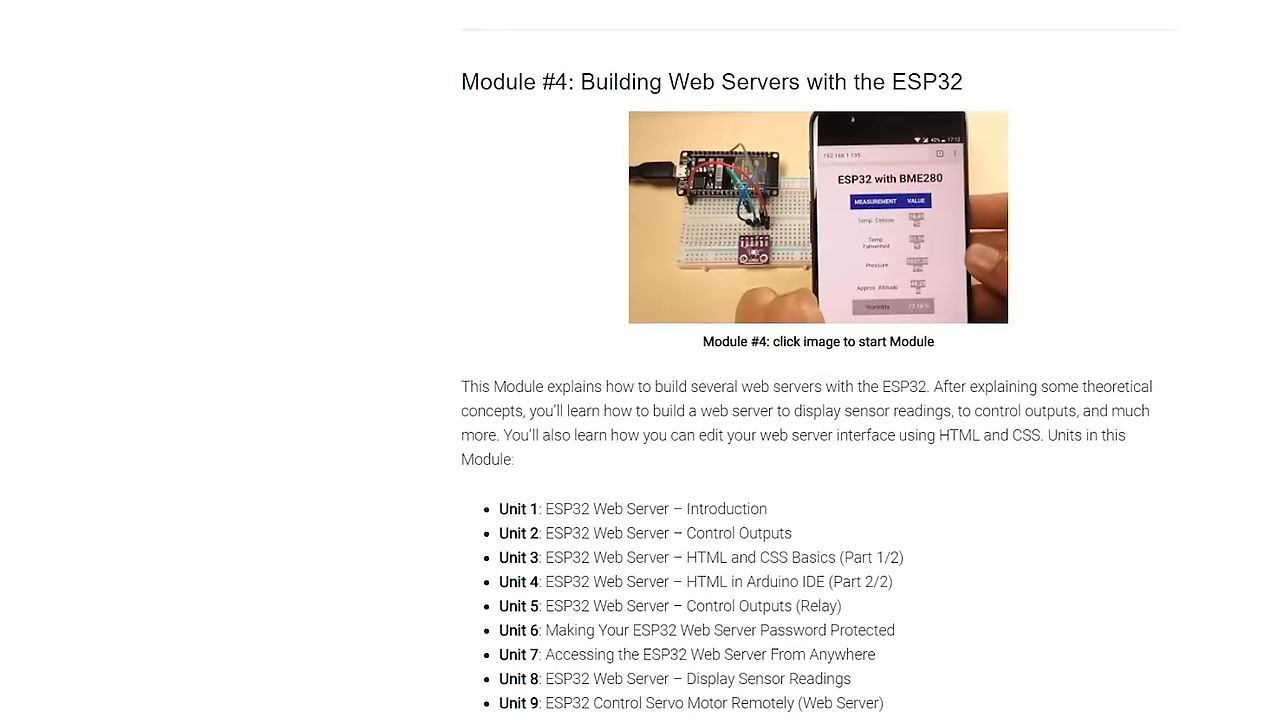
scroll("down", 3)
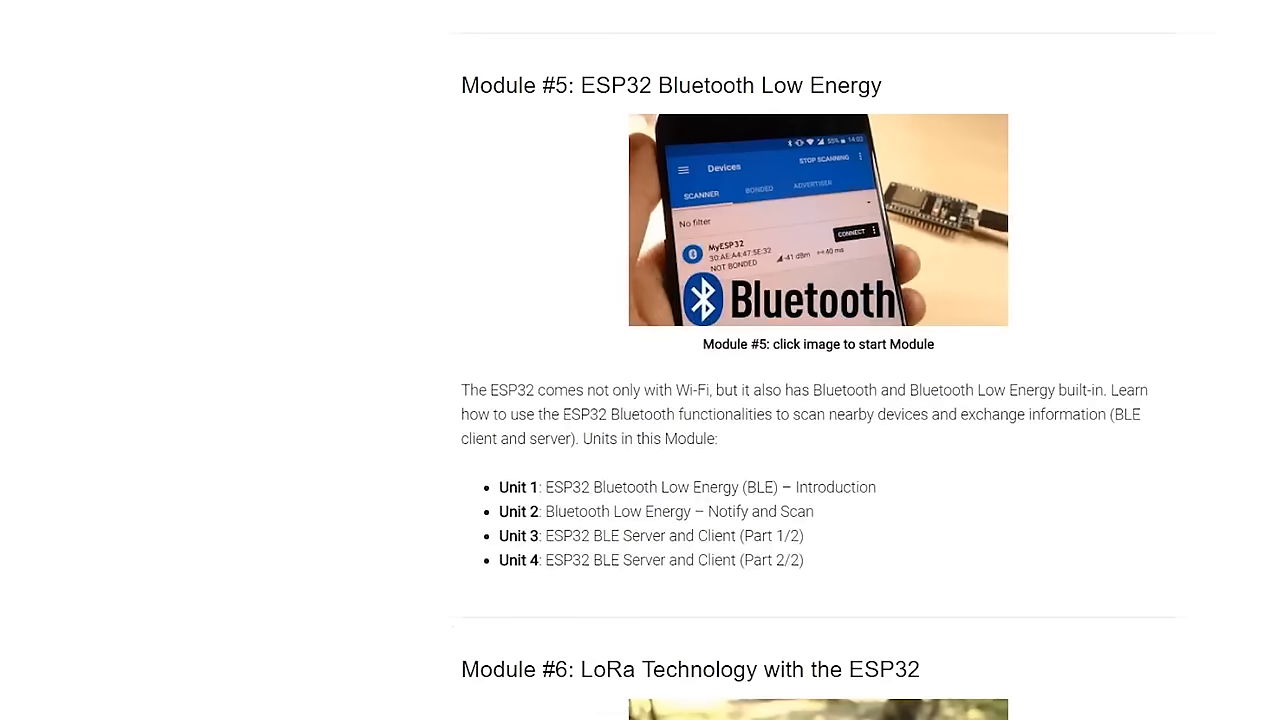
scroll("down", 3)
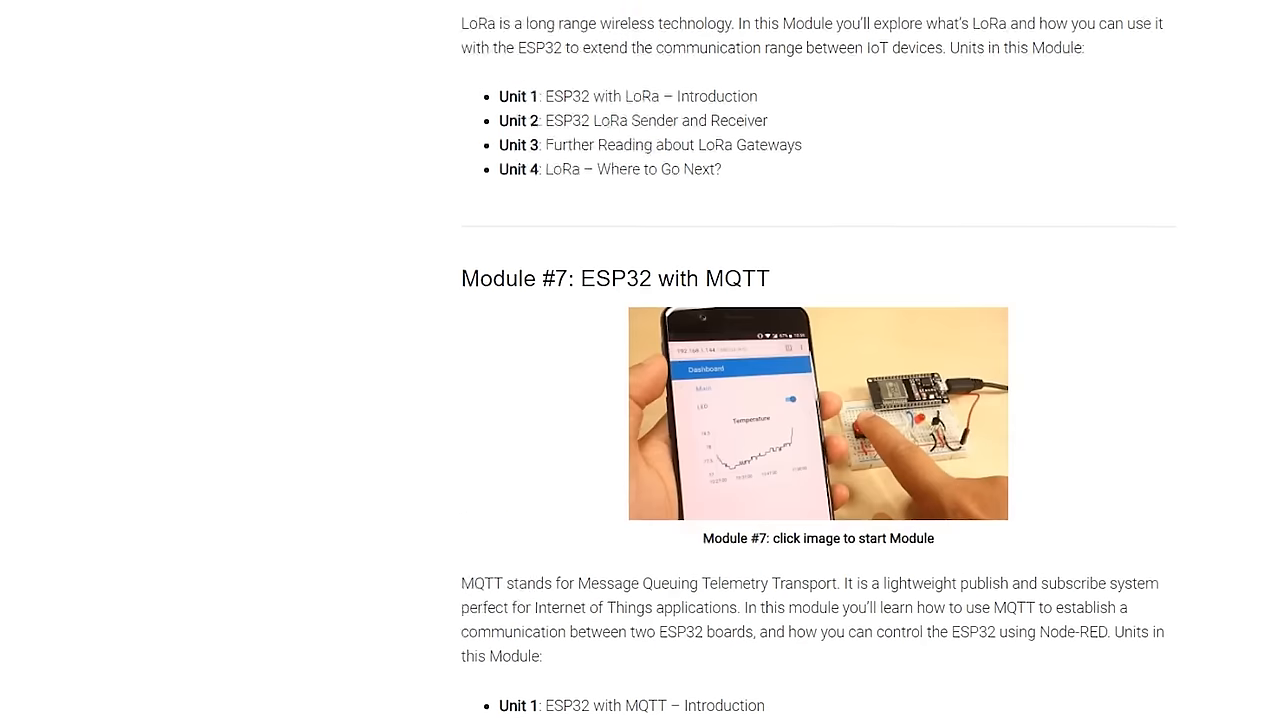
left_click(818, 412)
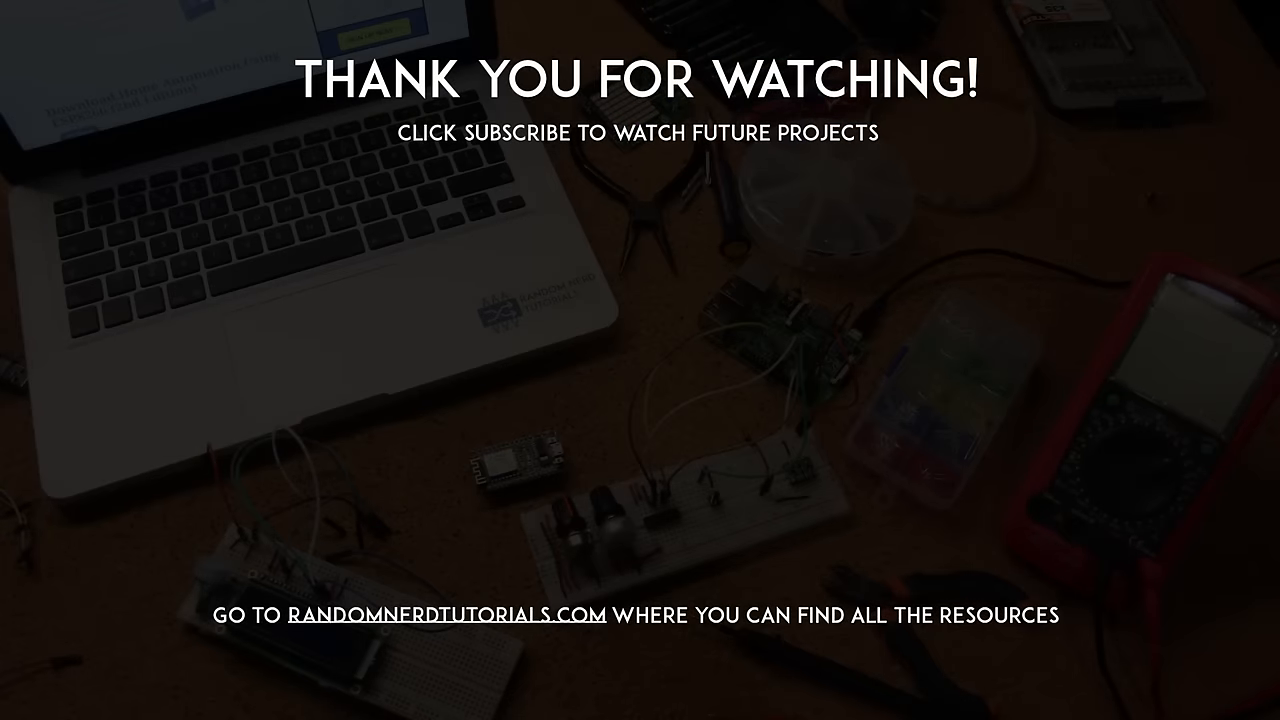